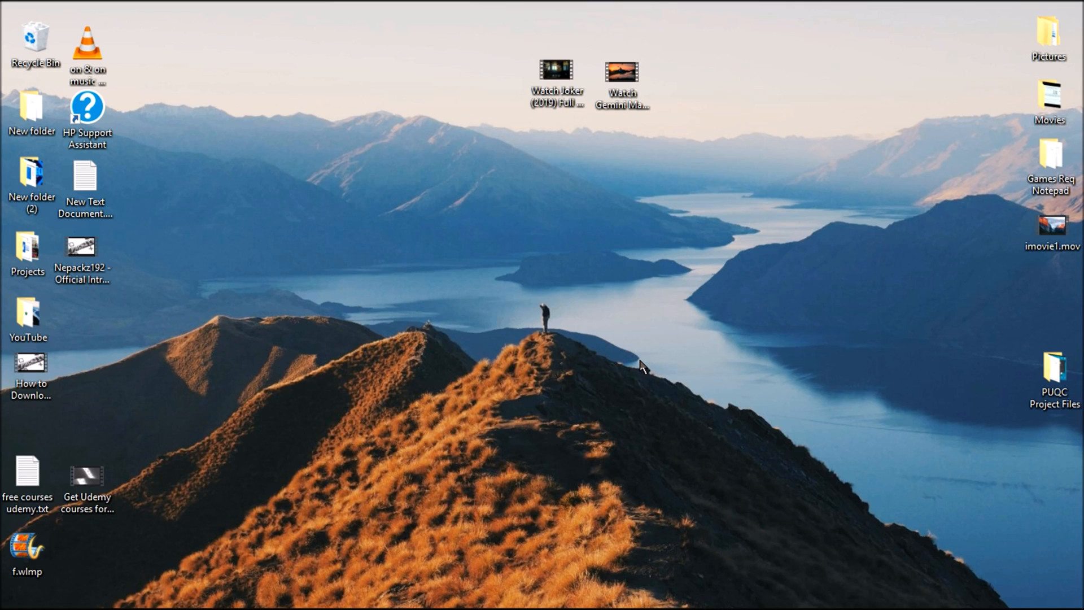
mouse_move(559, 335)
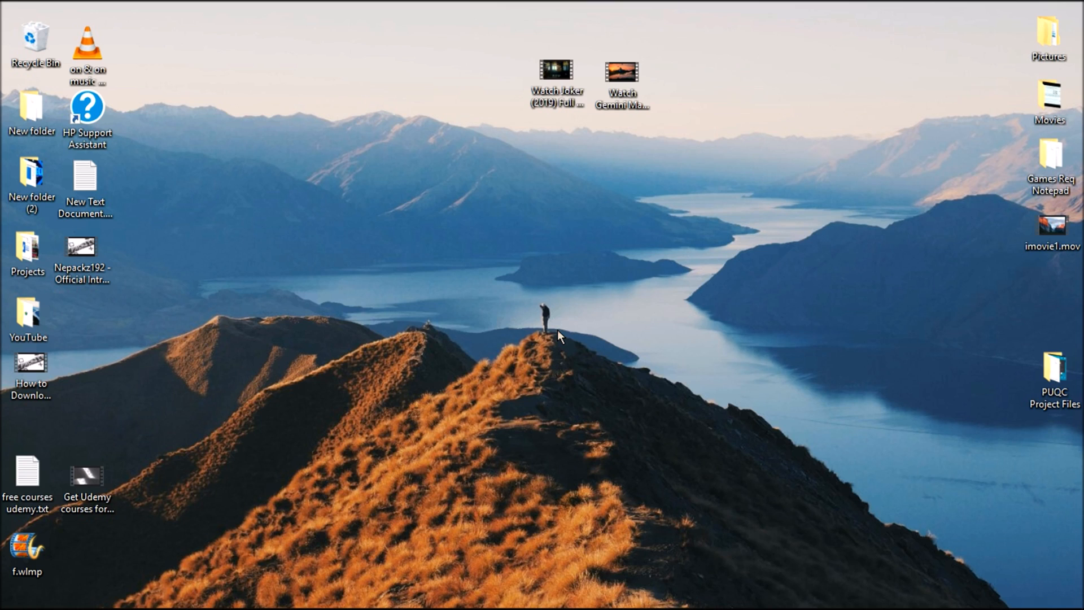
mouse_move(449, 562)
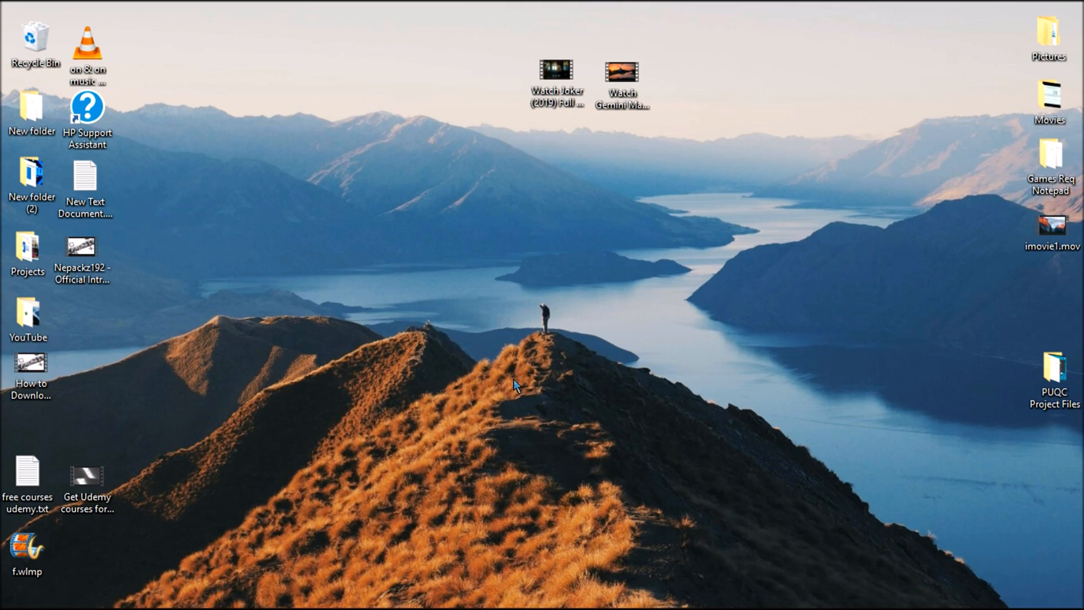
mouse_move(523, 365)
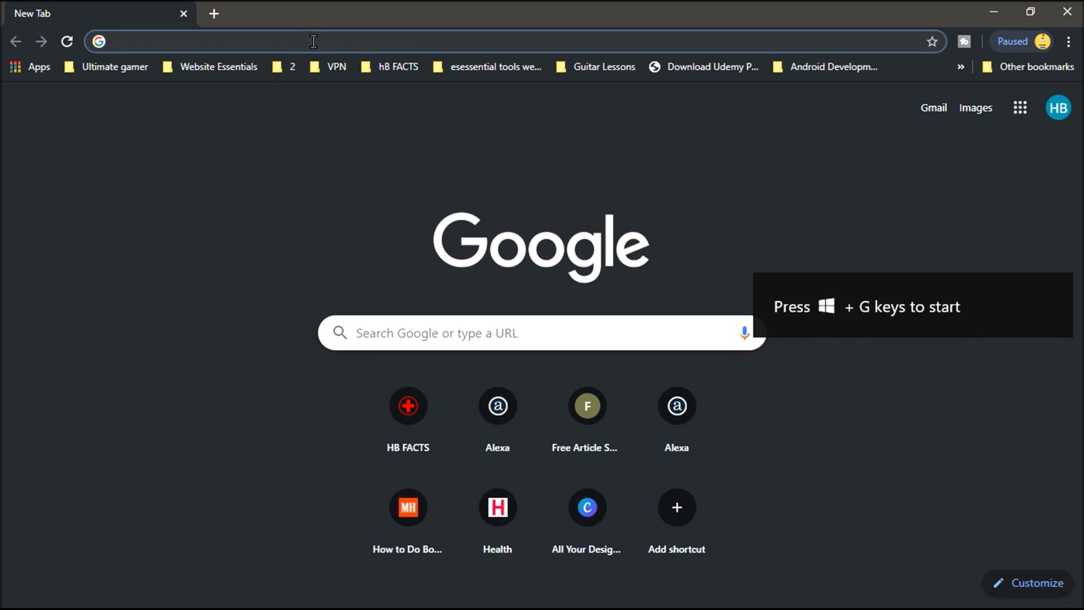
Enter arcai.com in the address bar and load the Arcai.com NetCut home page
type("arcai.com")
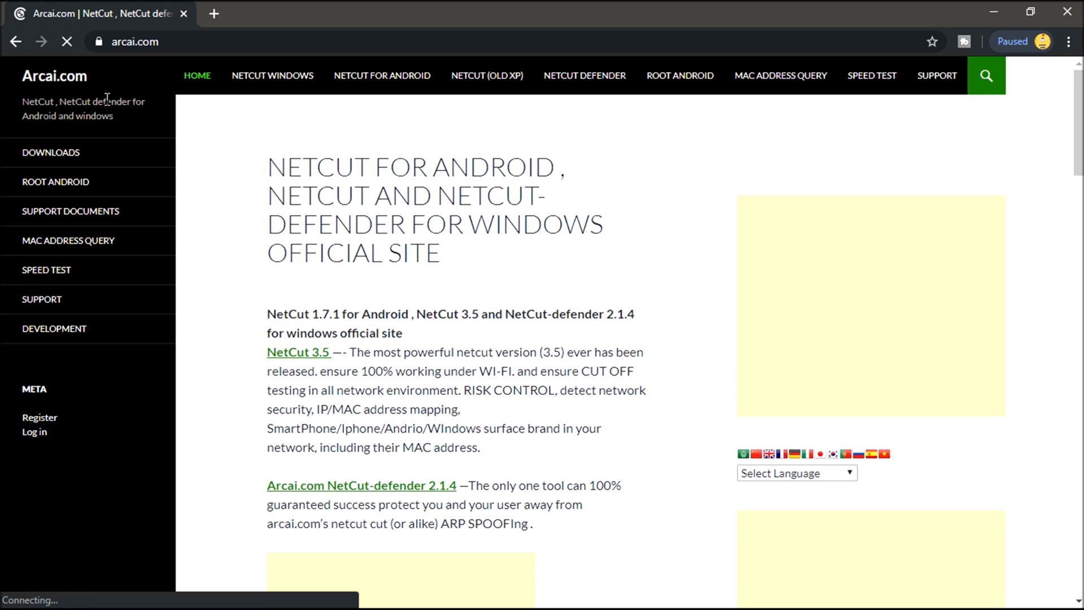
left_click(196, 76)
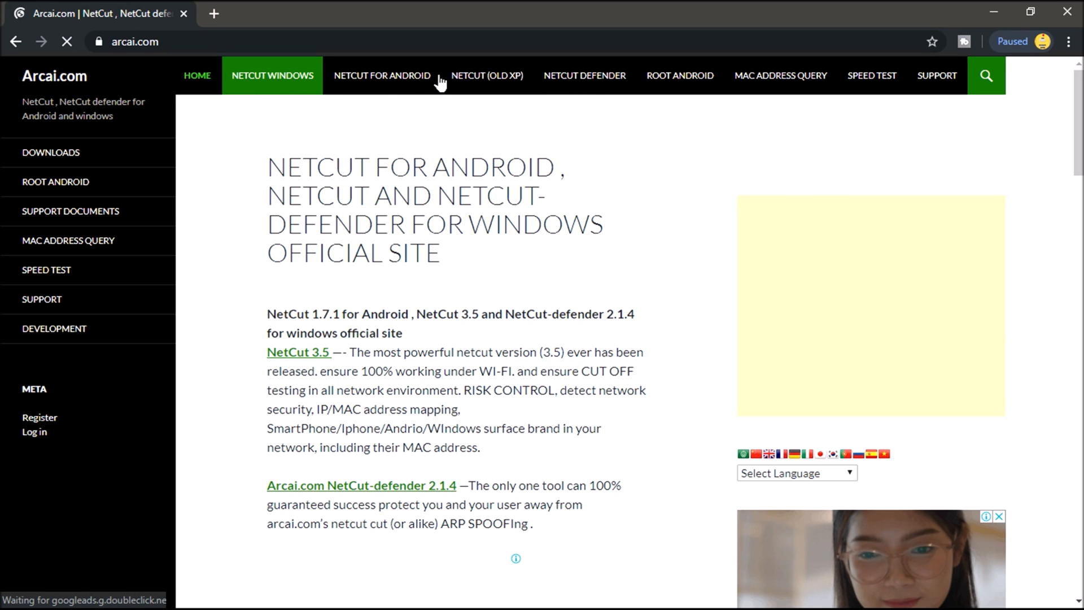
left_click(382, 75)
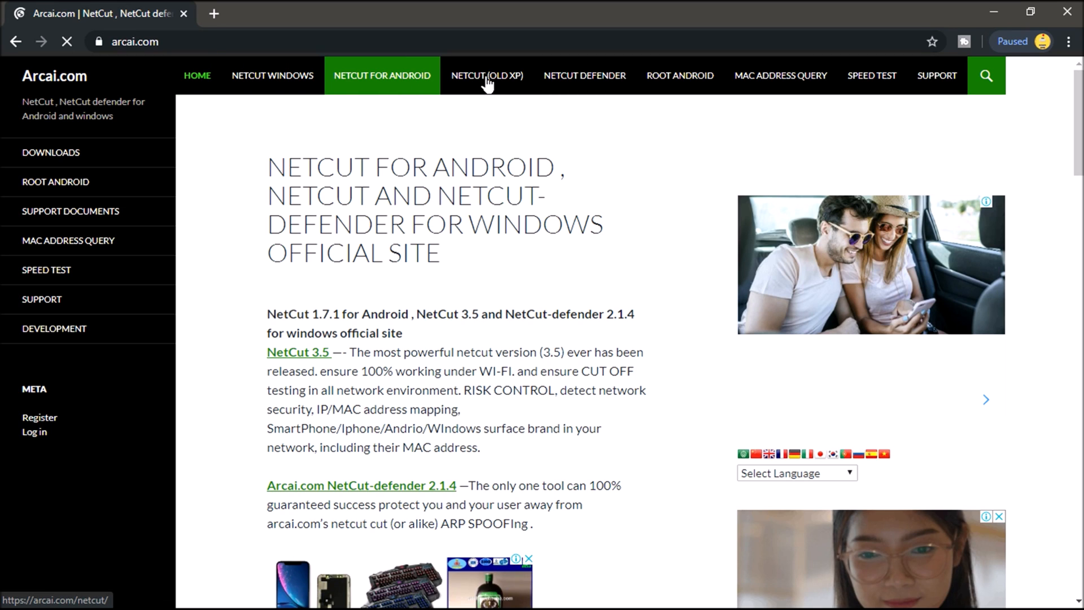
left_click(487, 76)
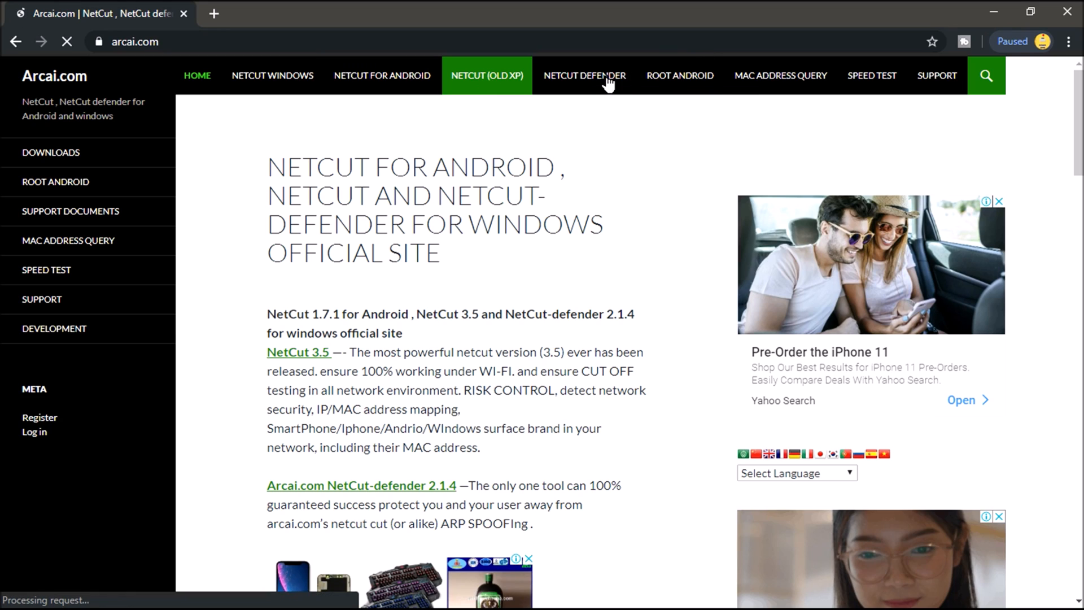
left_click(584, 76)
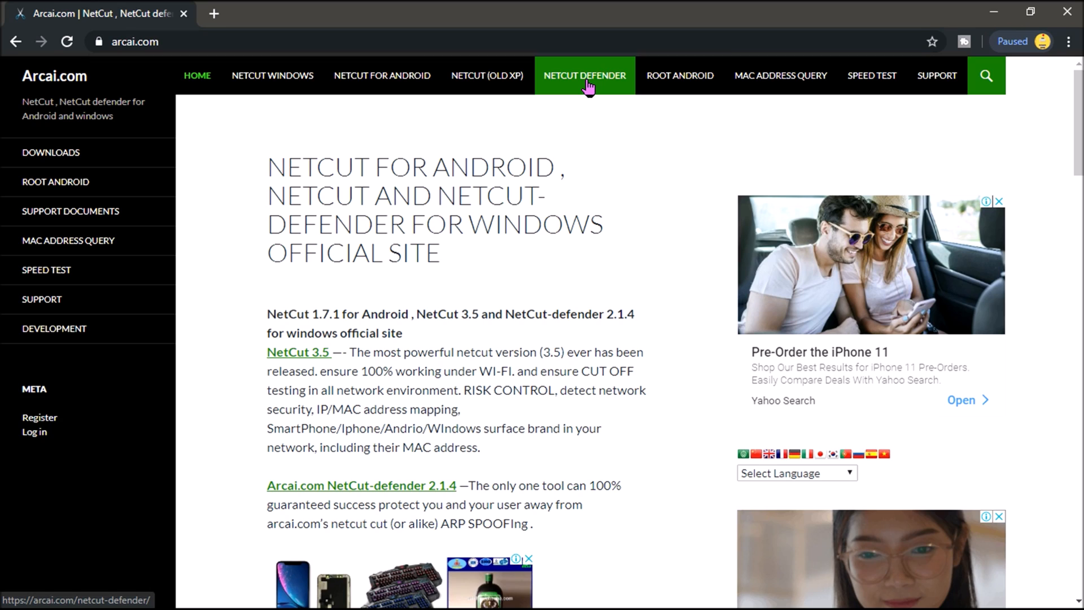
mouse_move(680, 76)
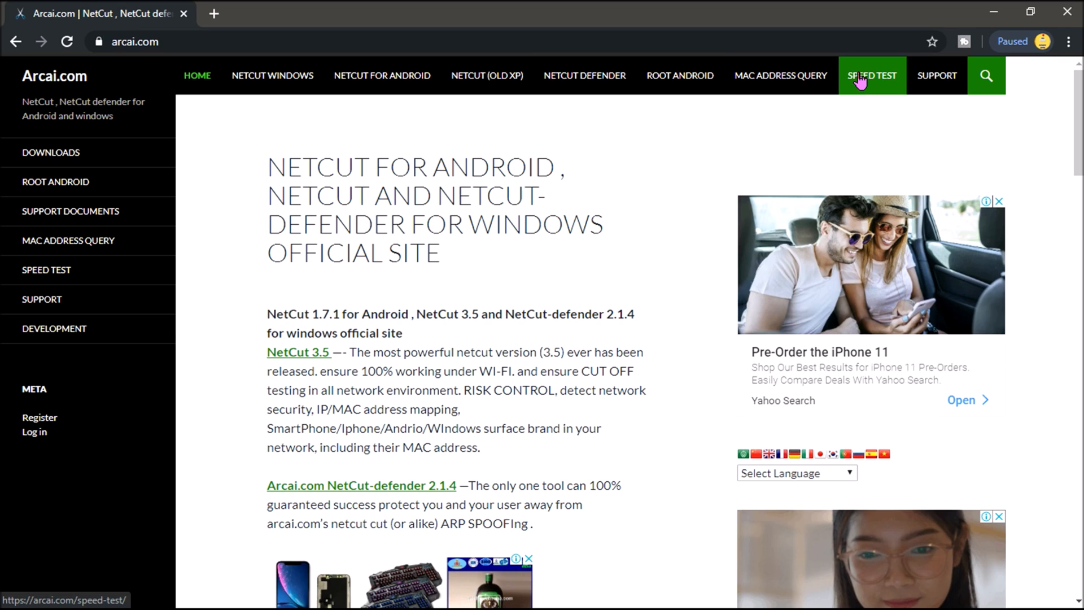
mouse_move(861, 88)
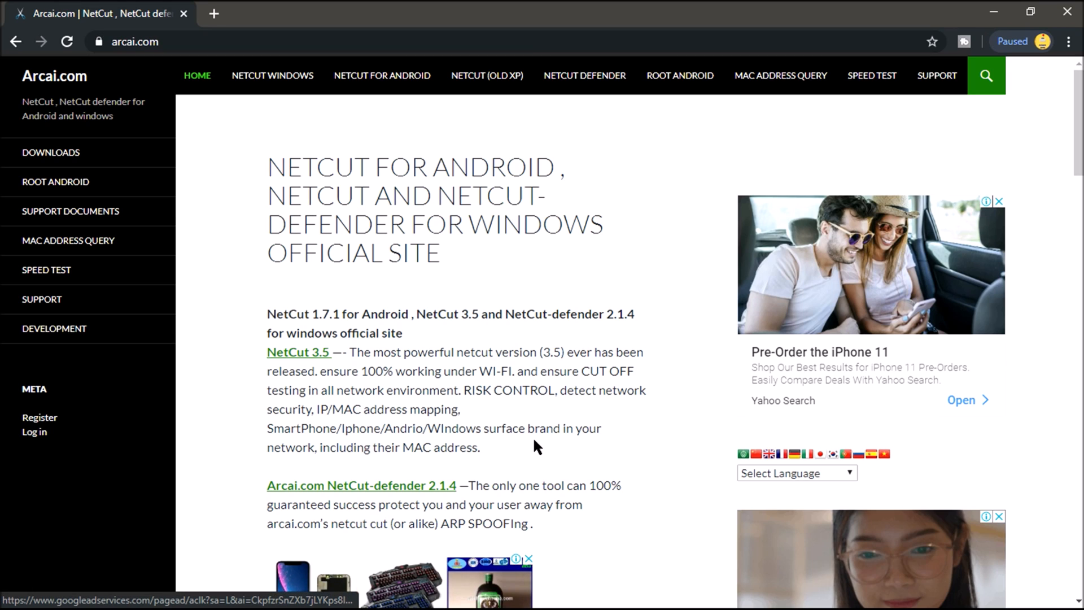
mouse_move(117, 7)
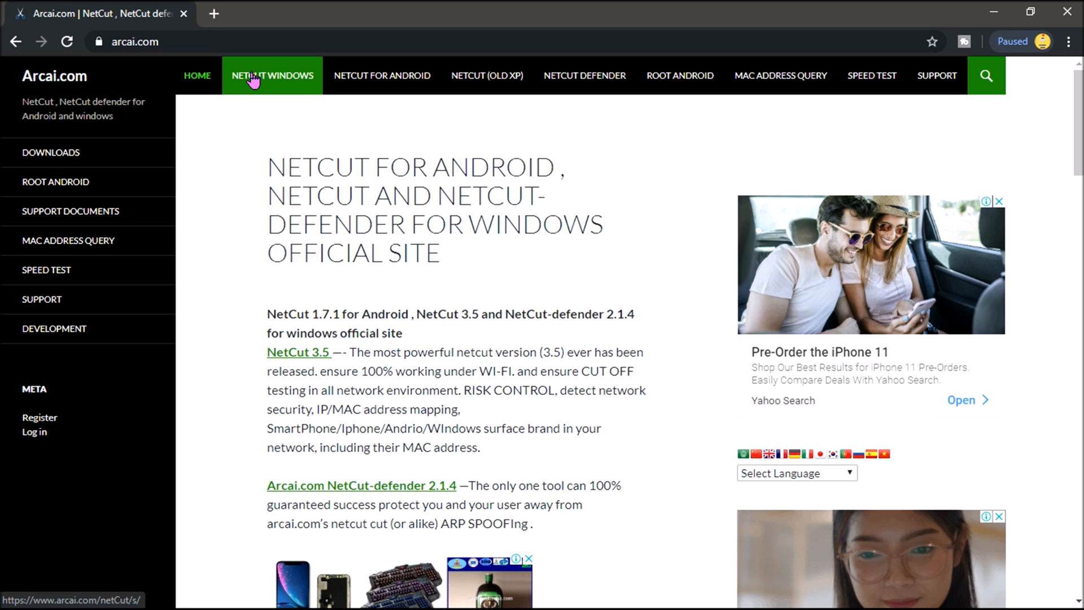
left_click(272, 75)
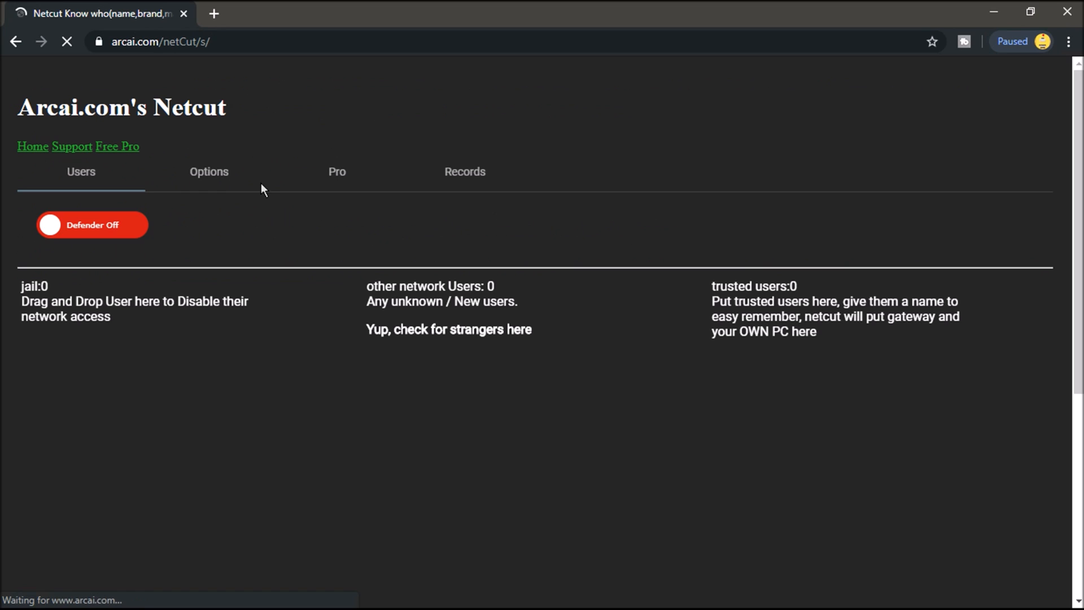
left_click(92, 224)
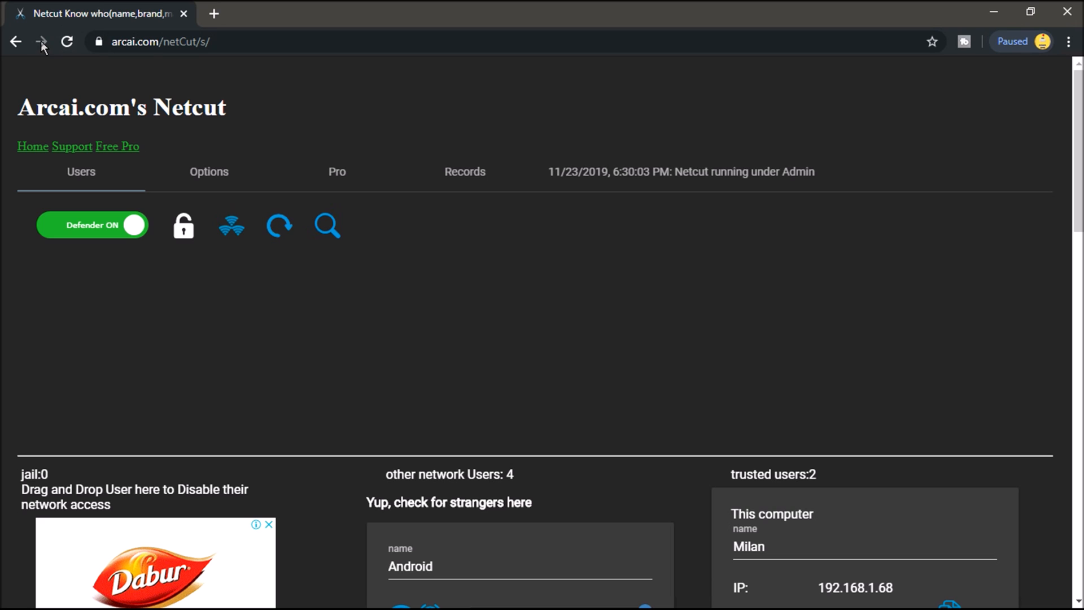
left_click(42, 42)
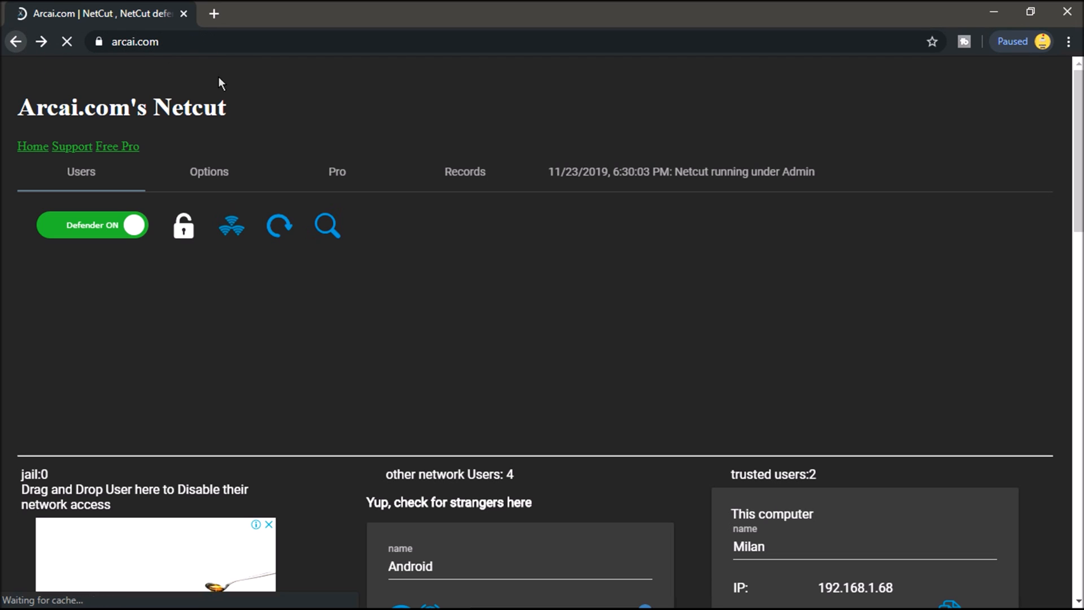
left_click(32, 146)
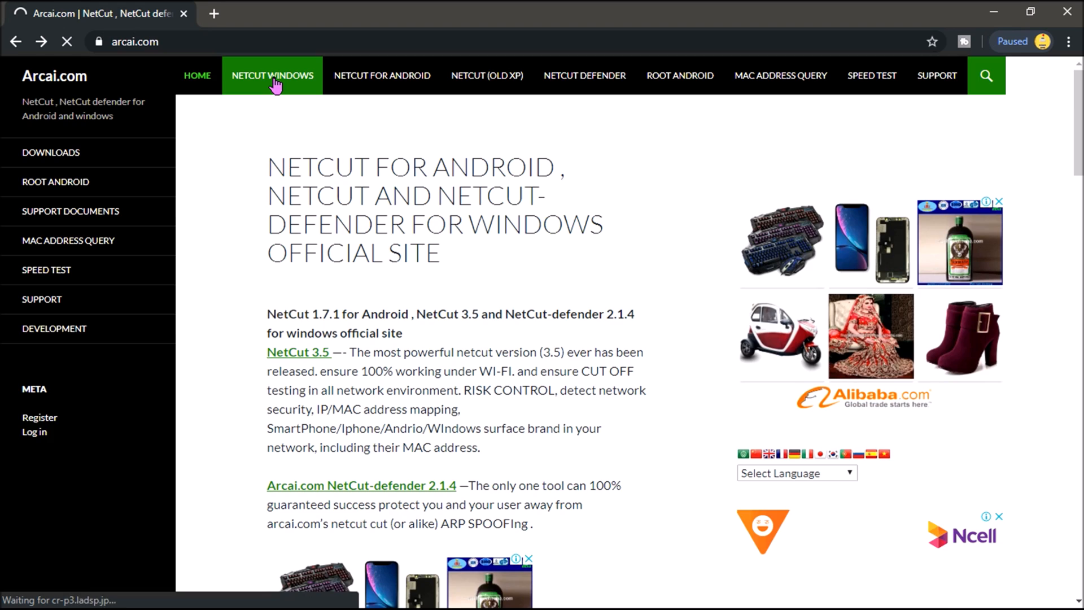
left_click(272, 76)
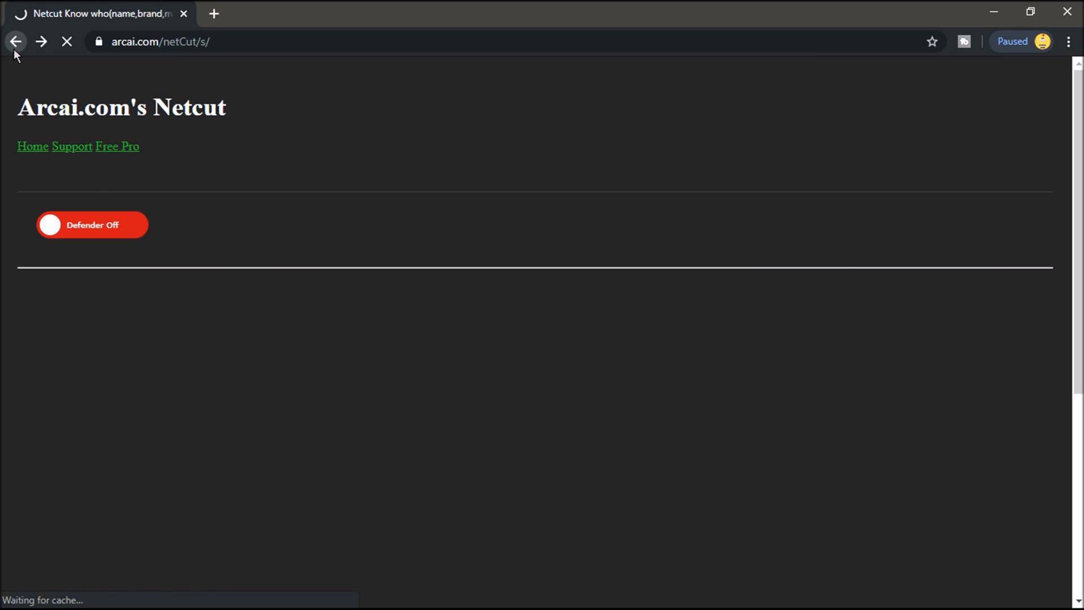
left_click(14, 42)
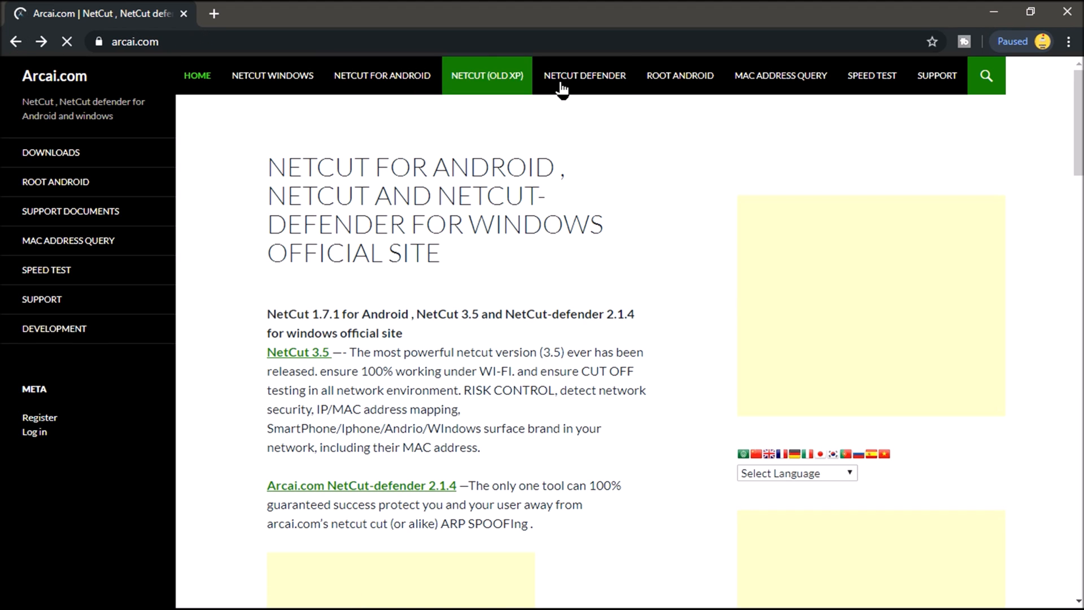
left_click(583, 76)
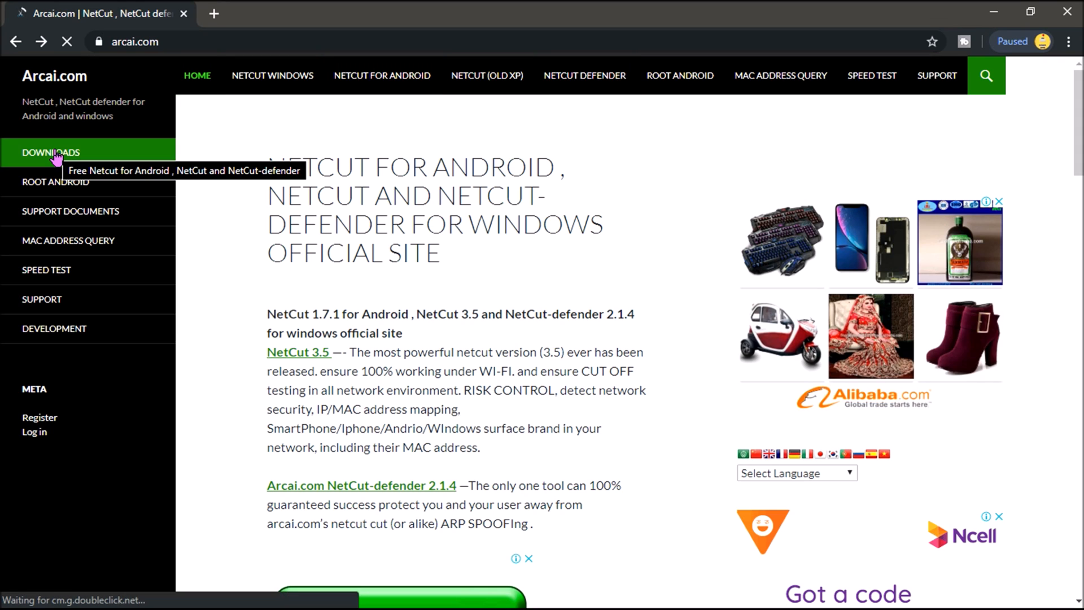
Go to DOWNLOADS in the sidebar and follow the Download NetCut link to the versions page
left_click(50, 153)
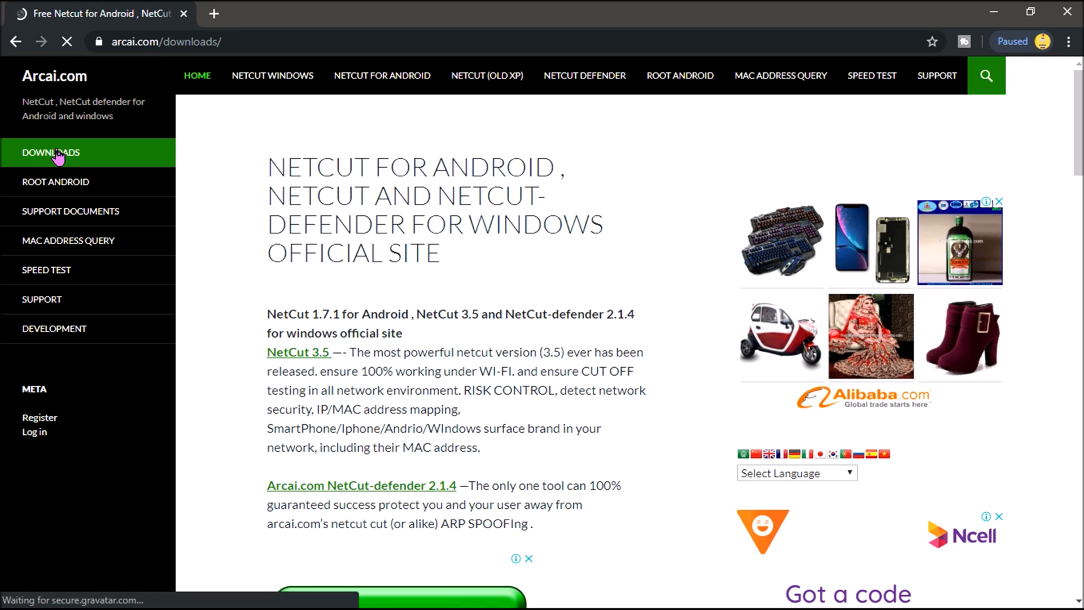
left_click(50, 152)
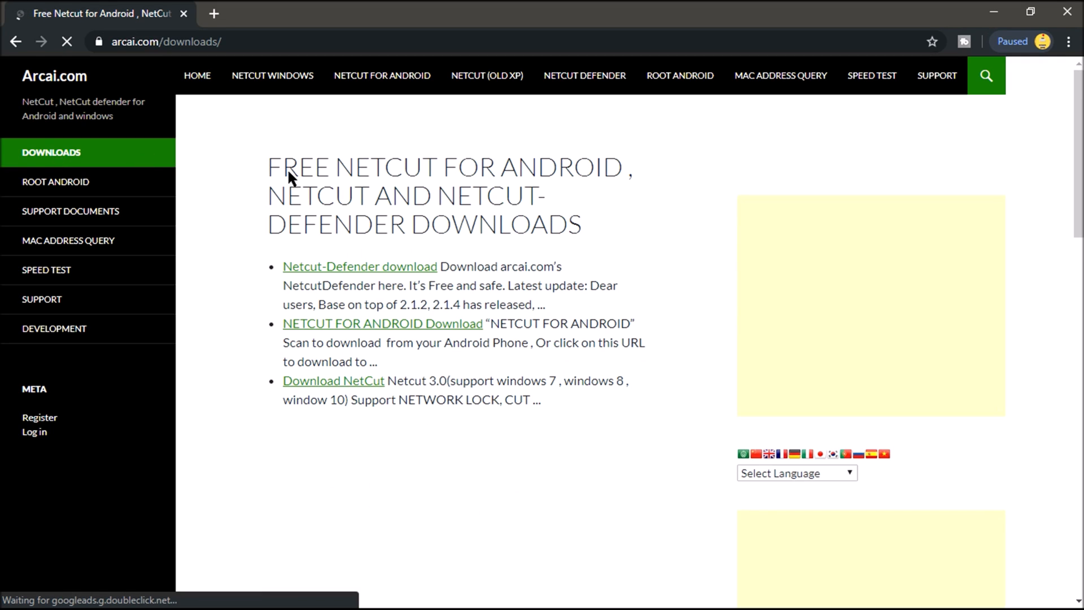
mouse_move(400, 269)
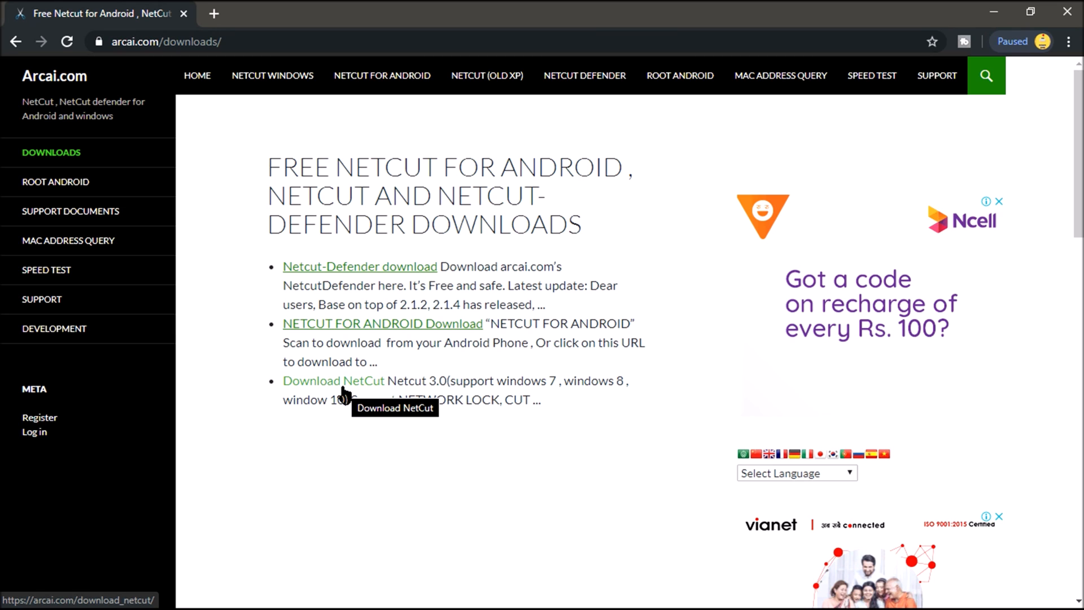
left_click(333, 380)
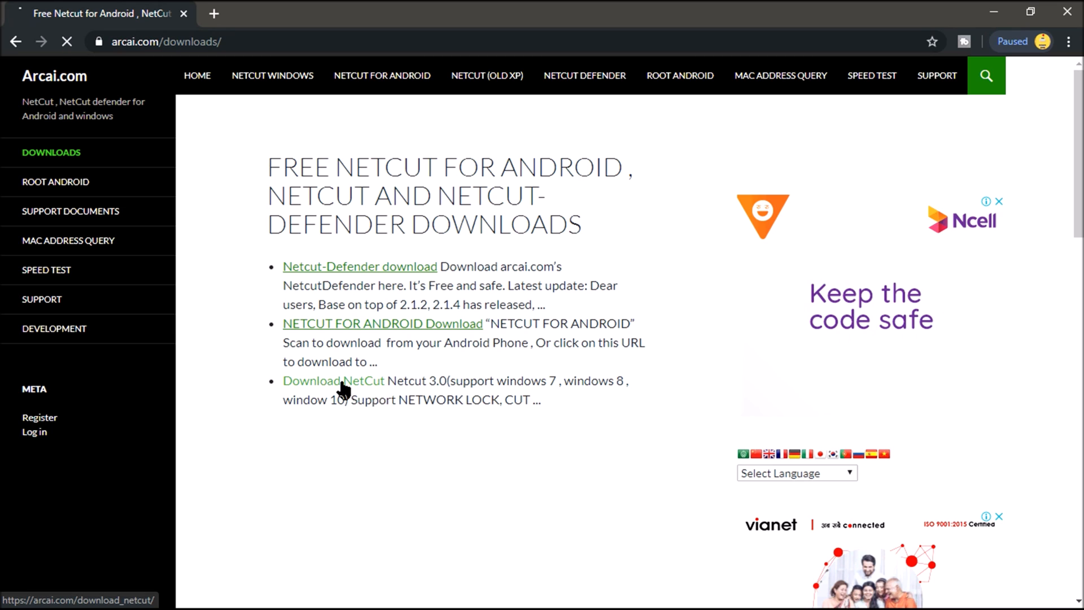
left_click(333, 380)
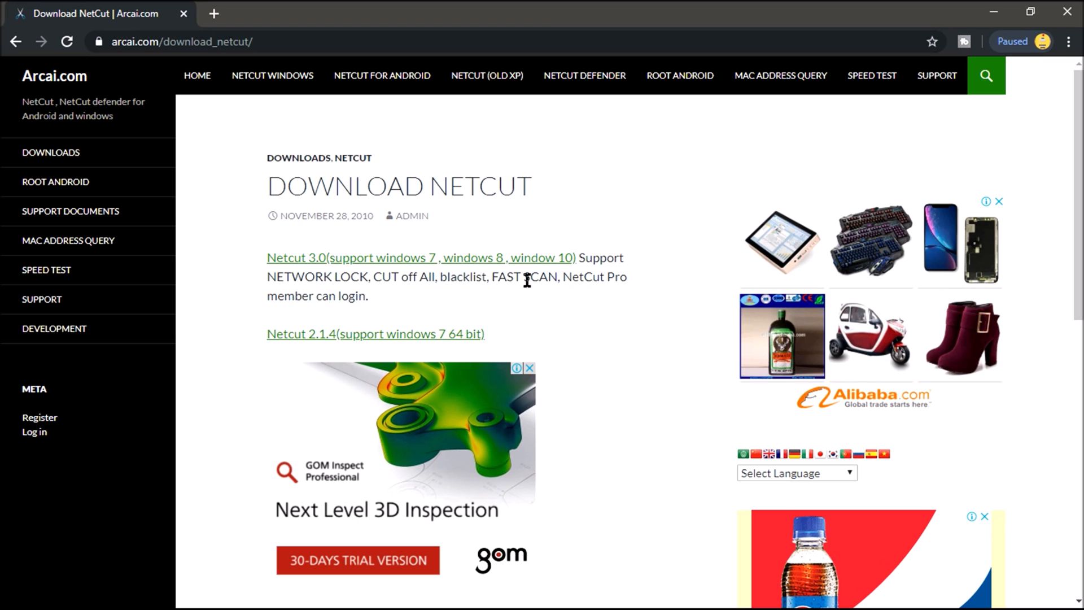
mouse_move(587, 276)
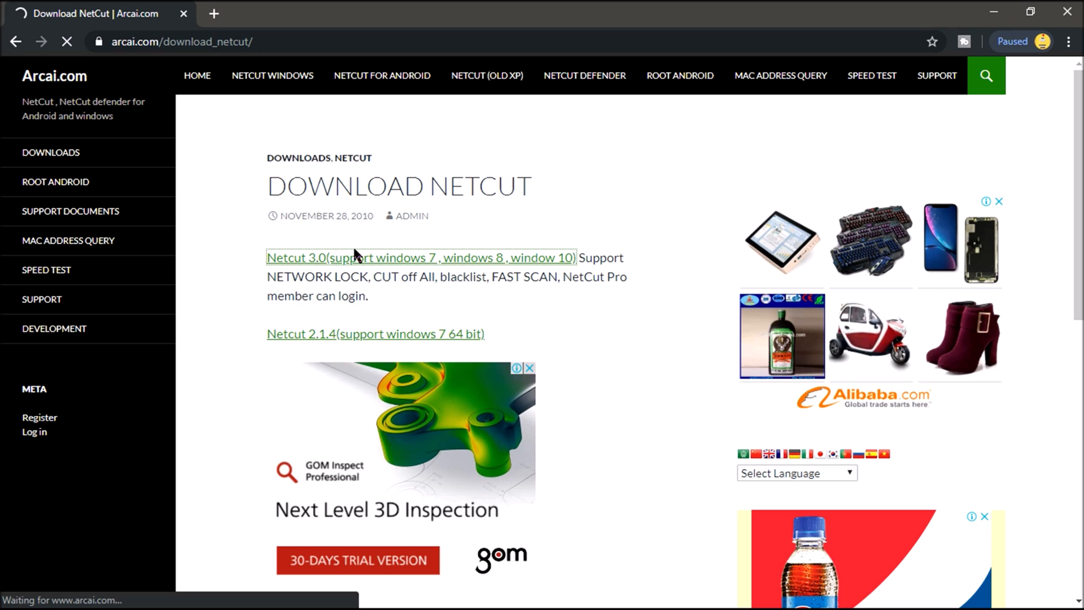
Download the NetCut 3.0 Windows installer through IDM as netcut_2.exe
left_click(420, 257)
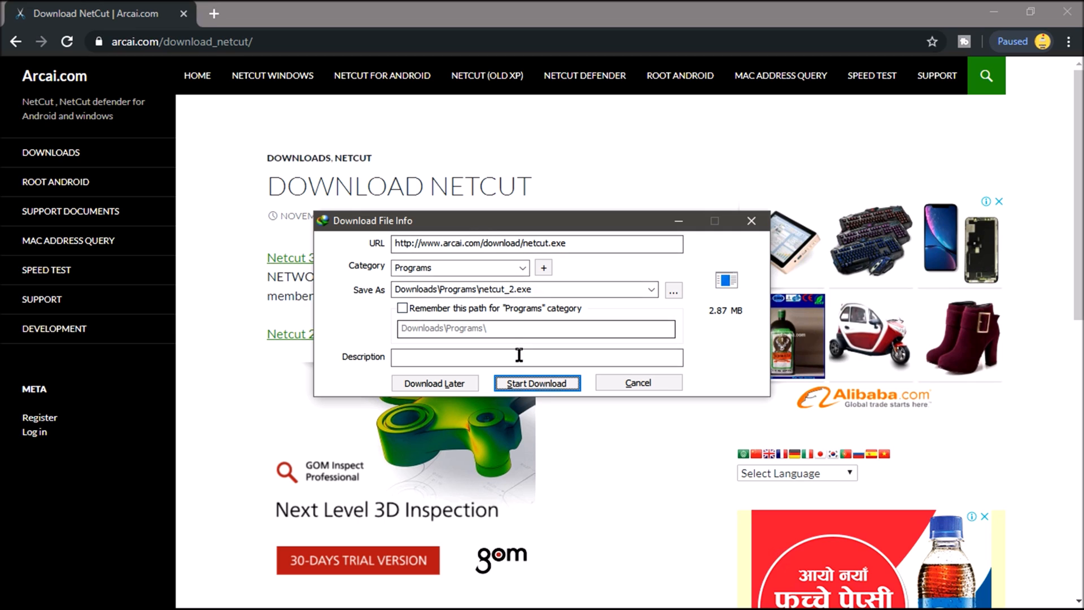
mouse_move(537, 383)
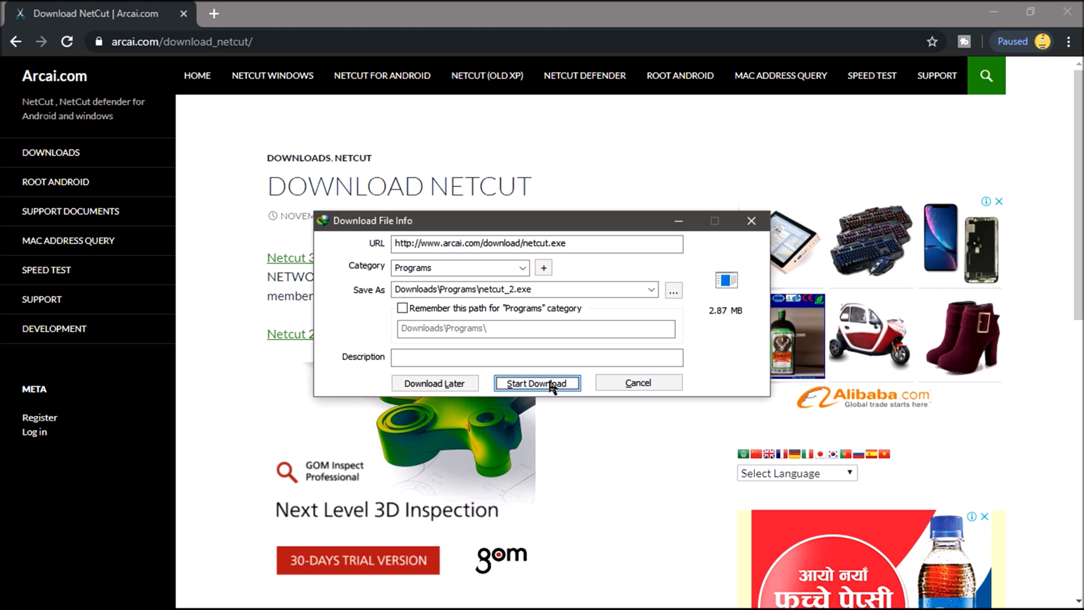
left_click(536, 382)
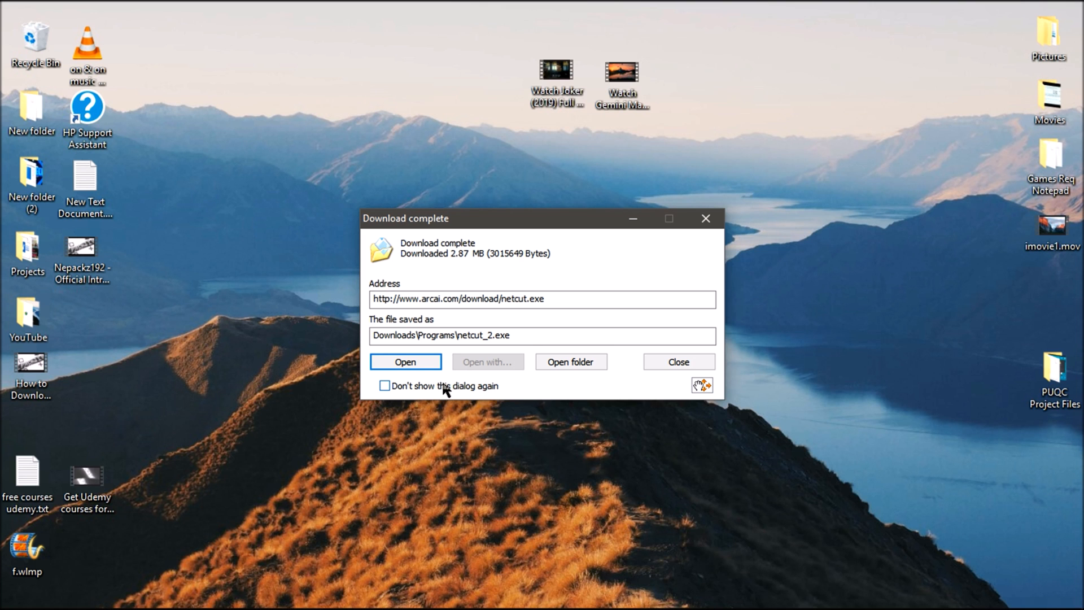
Launch the downloaded netcut installer and decline the Chrome integration fix prompt
left_click(677, 361)
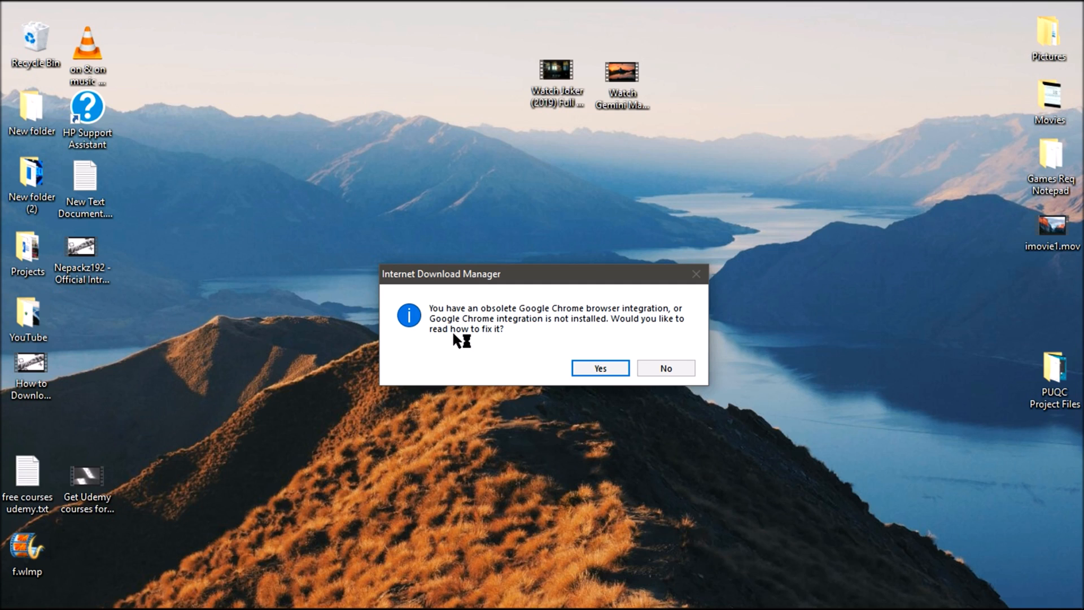
mouse_move(654, 365)
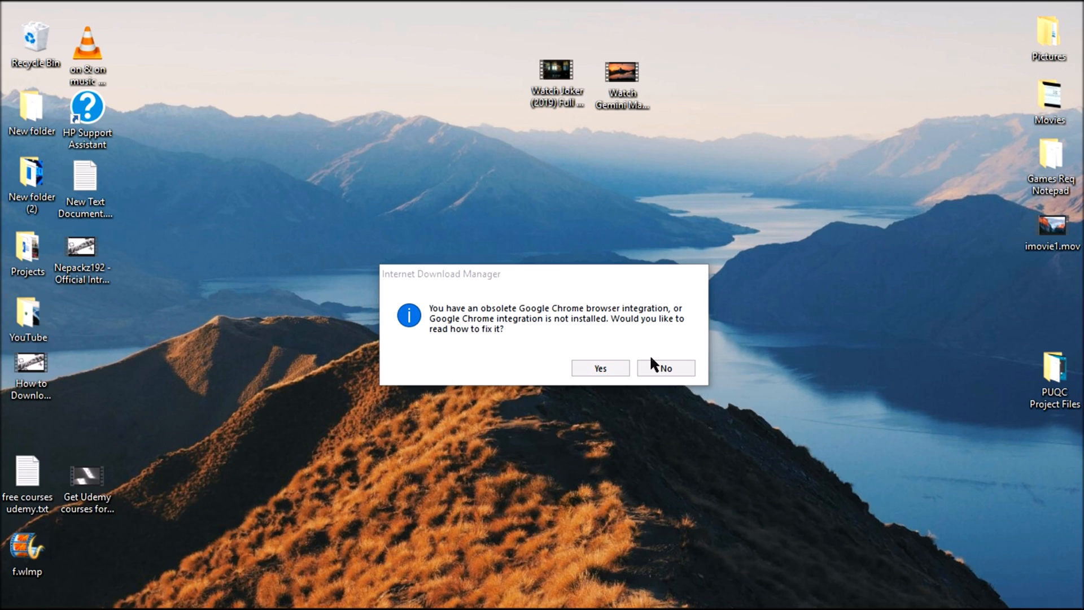
left_click(665, 367)
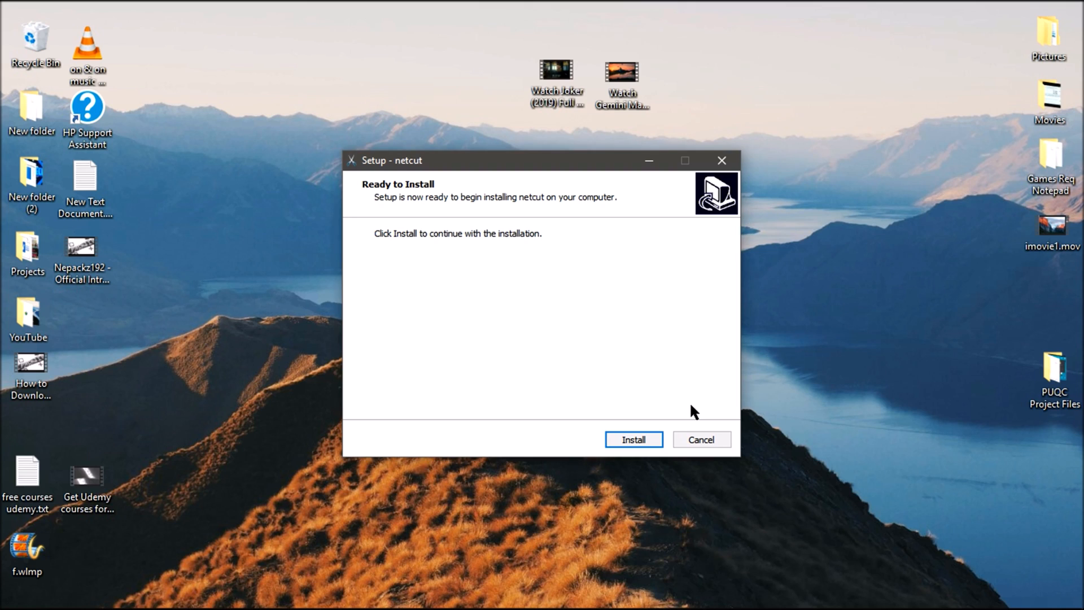
Begin the netcut installation from the Ready to Install page
left_click(632, 439)
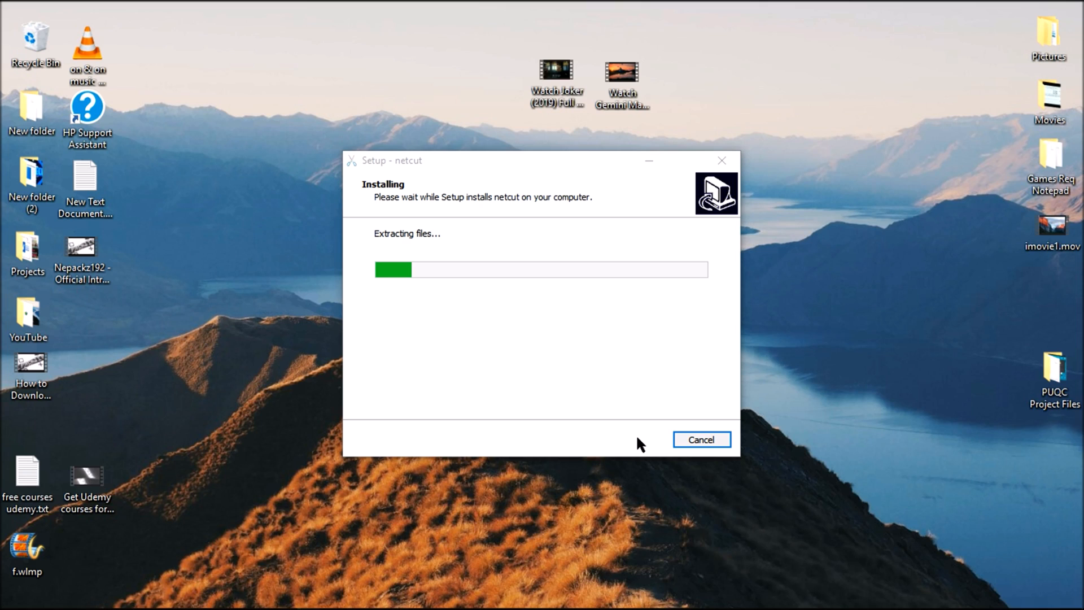
mouse_move(580, 356)
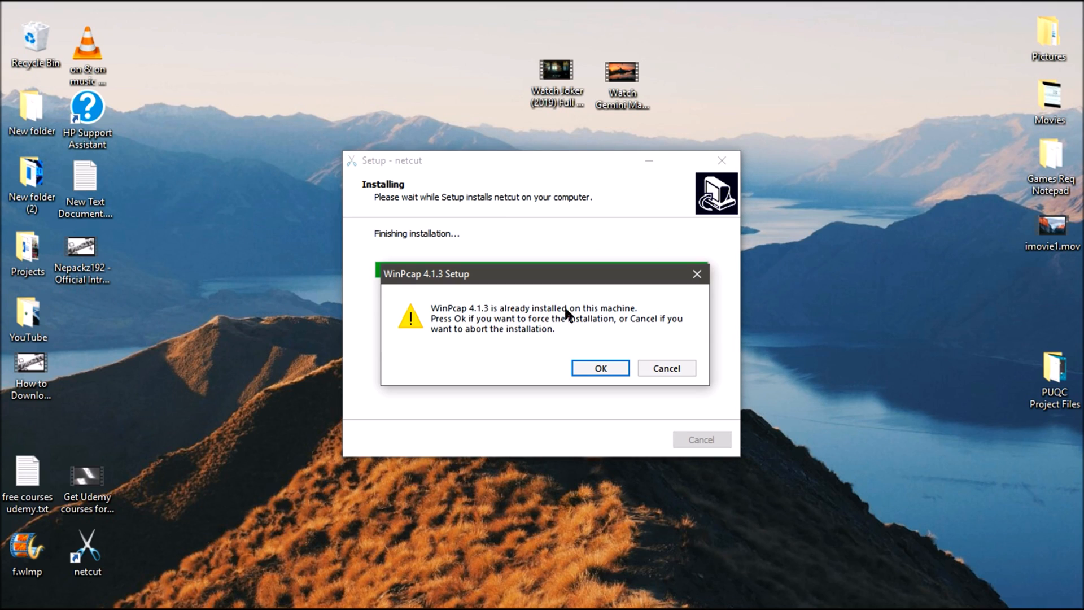
mouse_move(482, 334)
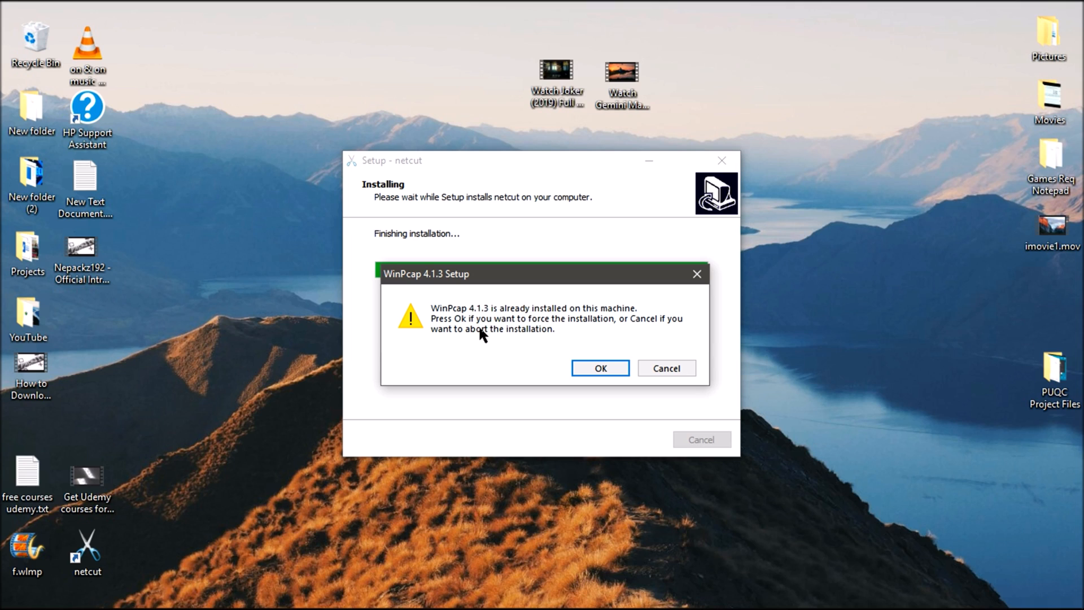
mouse_move(398, 300)
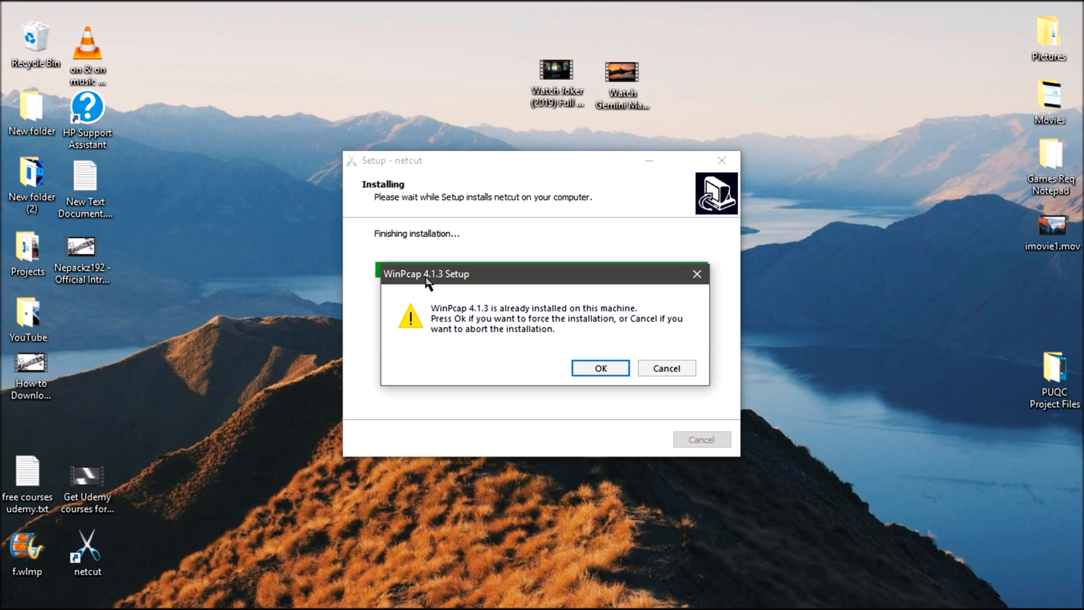
mouse_move(509, 353)
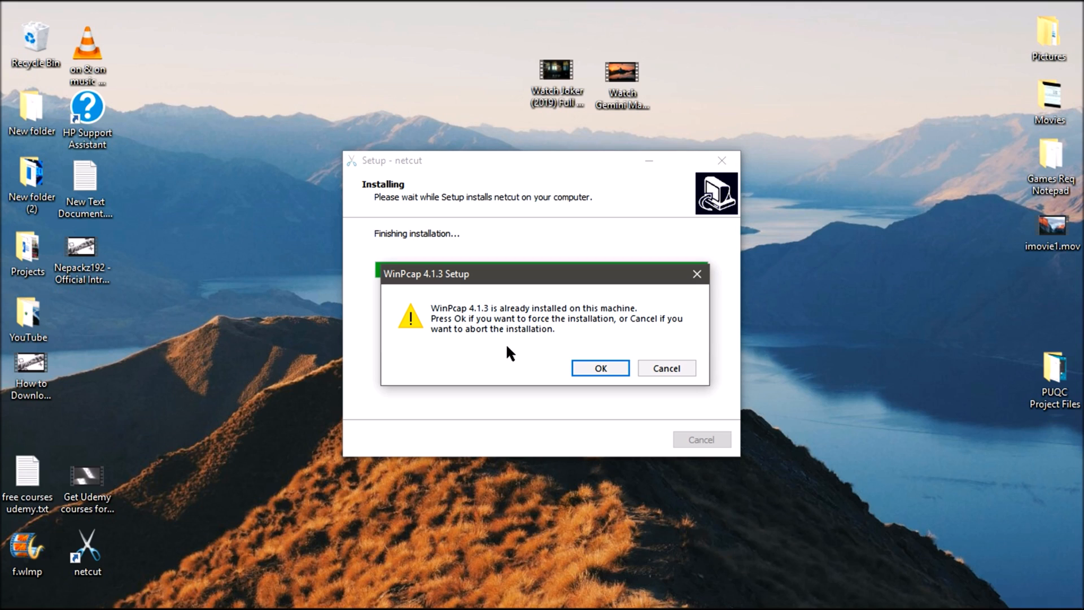
mouse_move(455, 334)
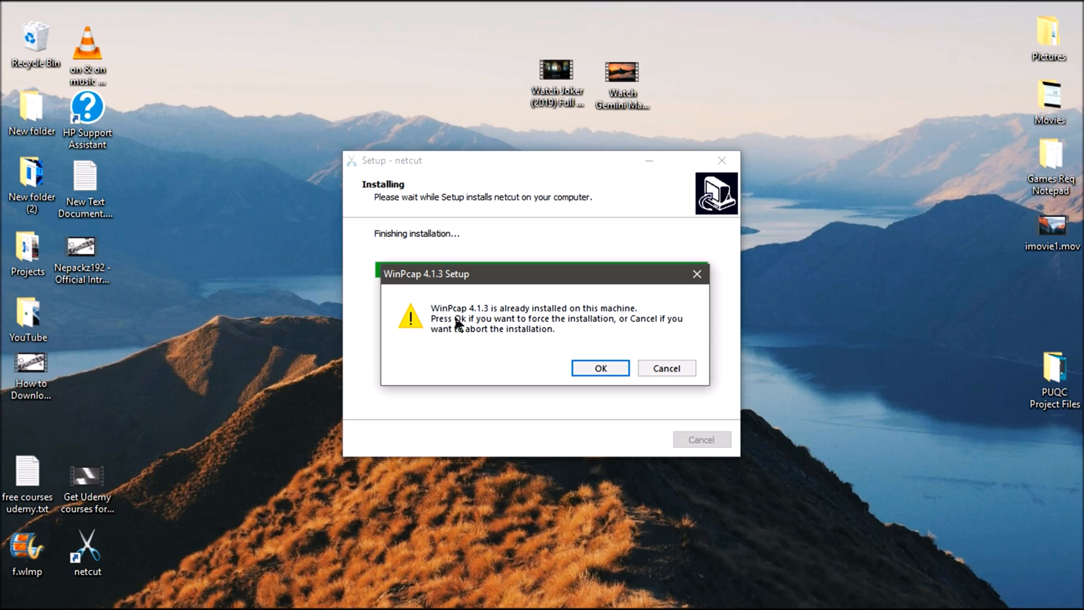
mouse_move(605, 365)
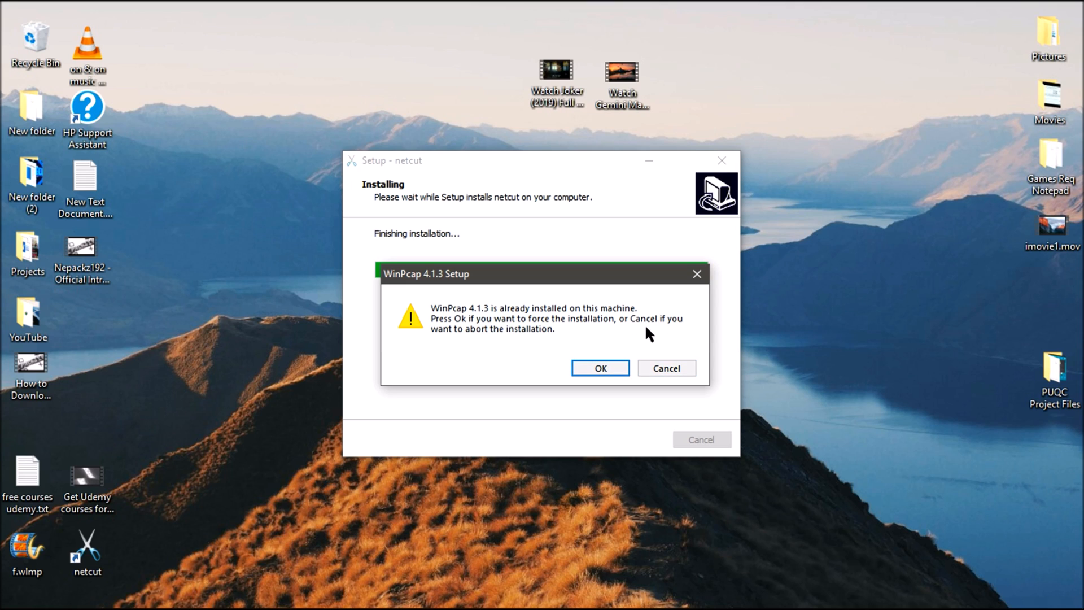
Cancel the WinPcap 4.1.3 already-installed message to skip reinstalling it
left_click(598, 368)
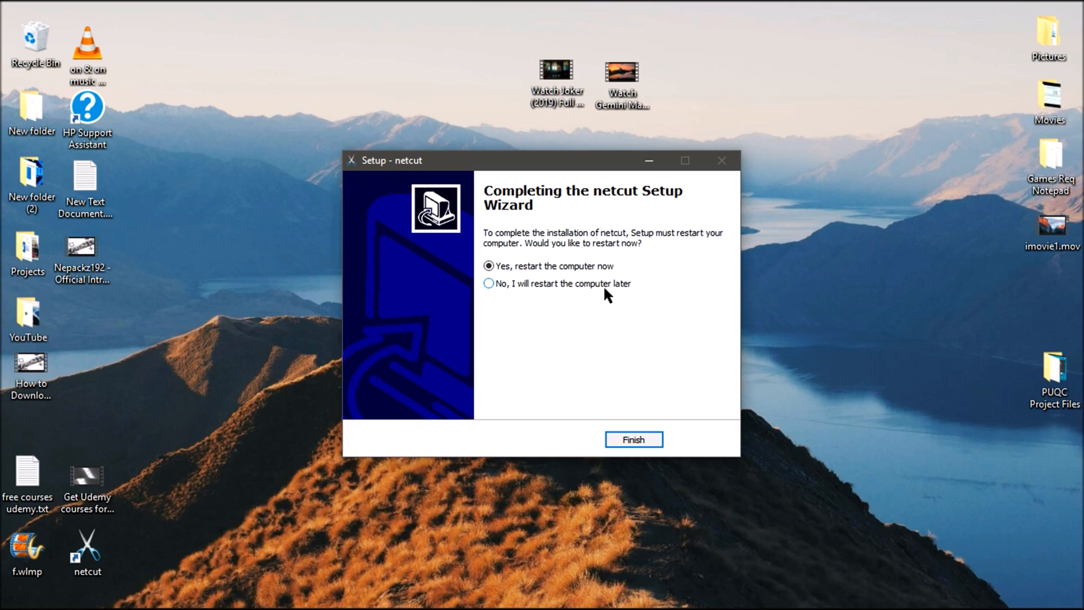
mouse_move(521, 290)
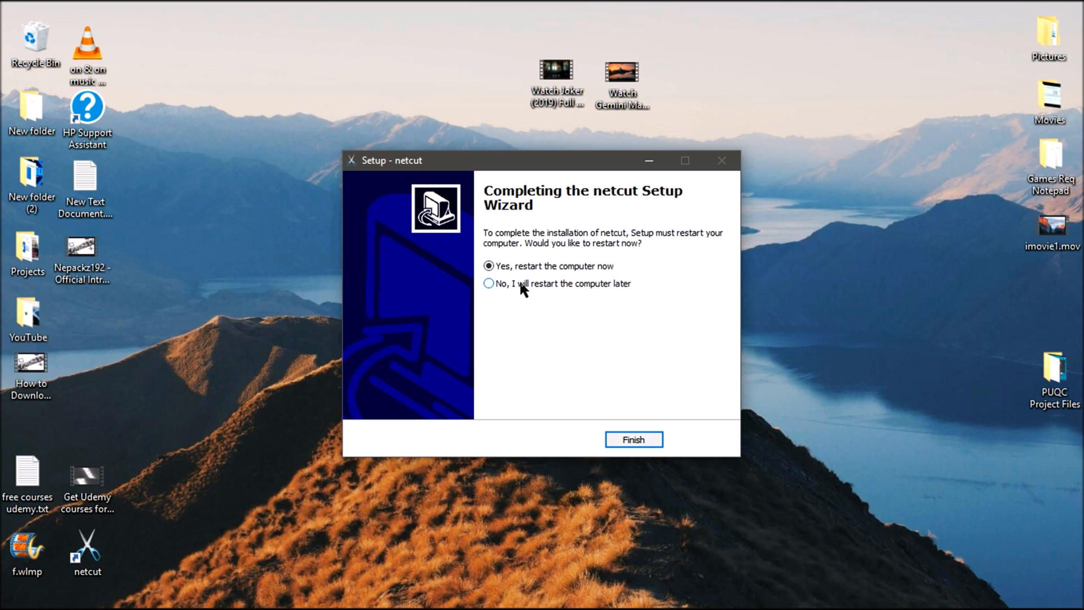
Finish NetCut Setup choosing 'No, I will restart the computer later'
left_click(489, 283)
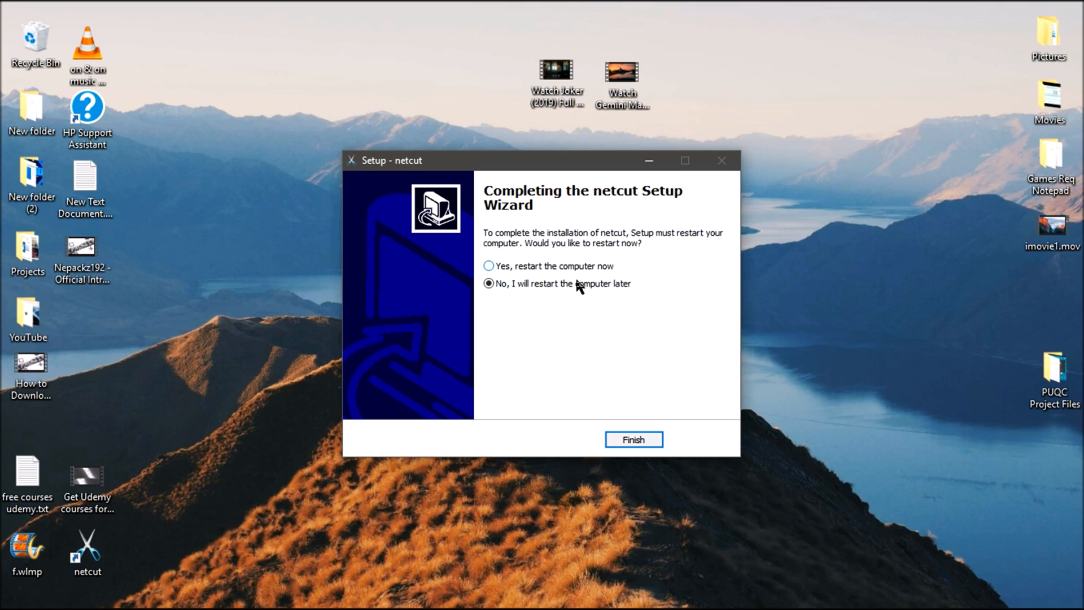
left_click(632, 439)
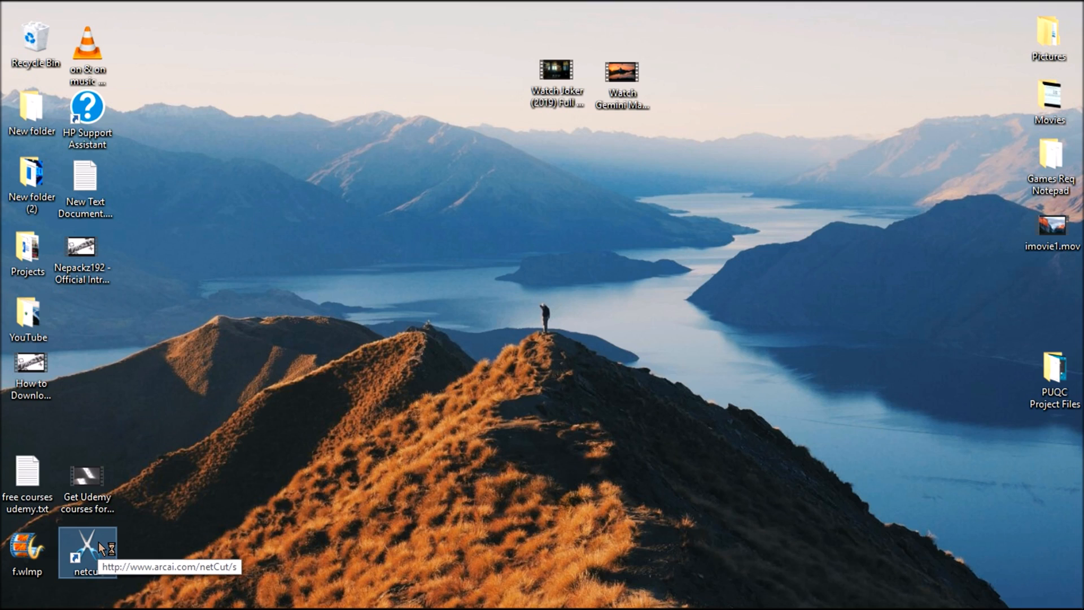
Launch netcut from the desktop shortcut and browse the Users list in the web console
double_click(87, 552)
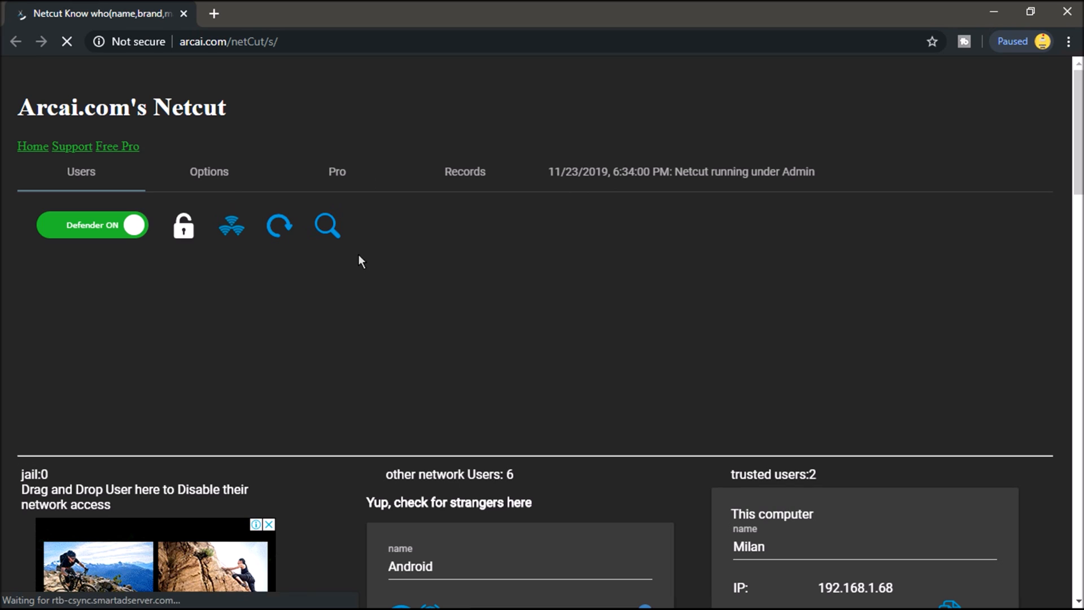
scroll("down", 3)
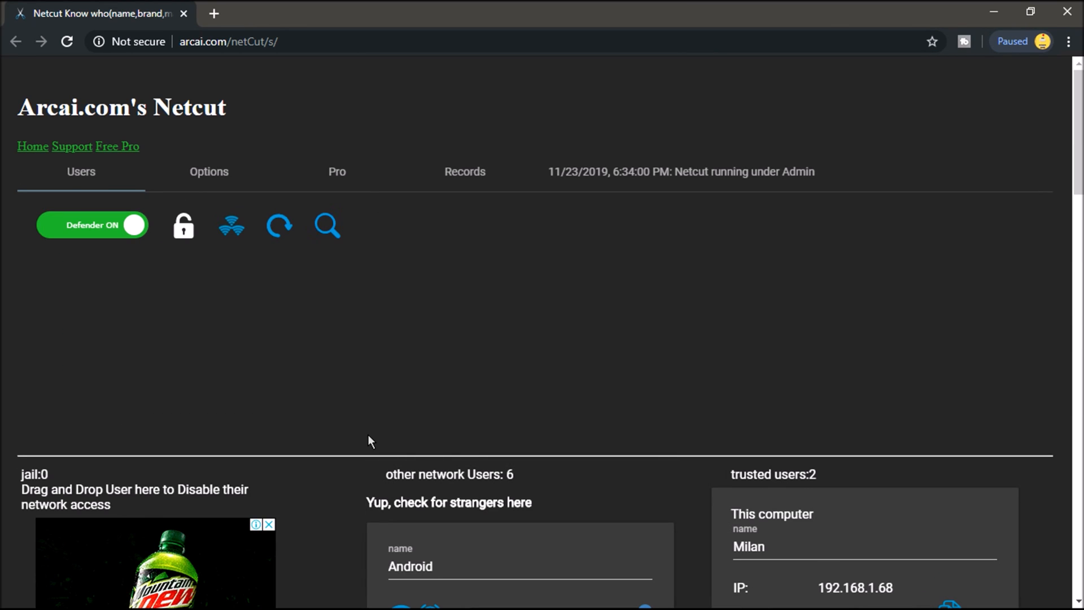
scroll("down", 3)
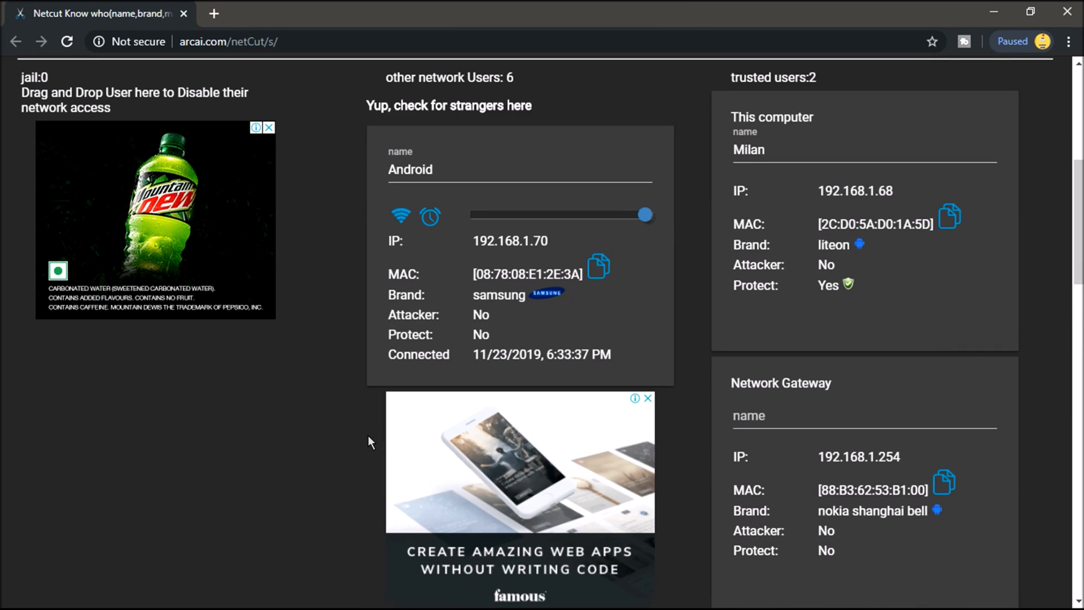
scroll("up", 3)
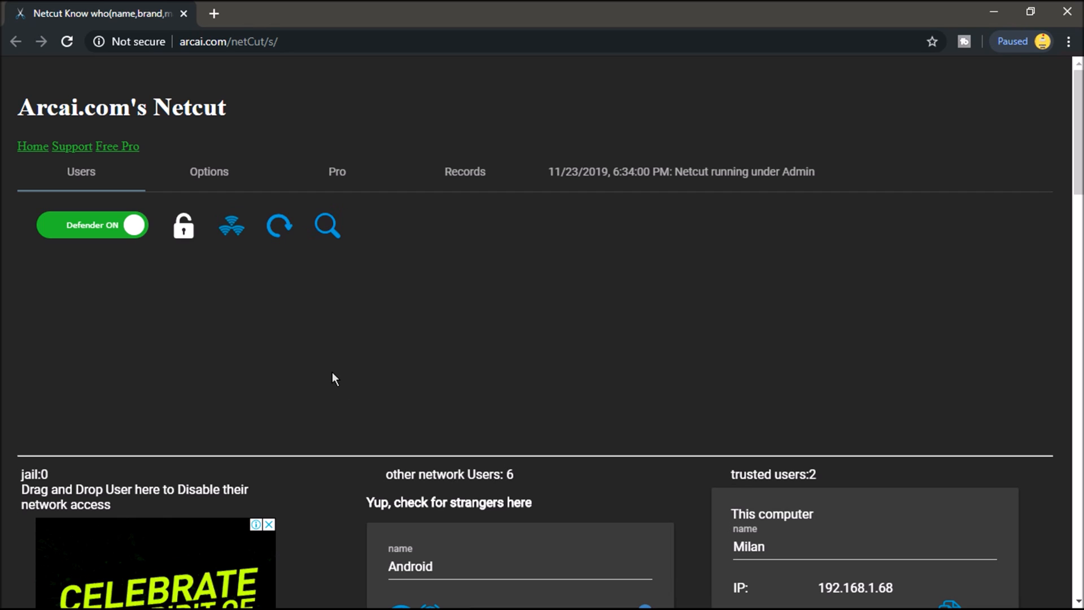
scroll("down", 3)
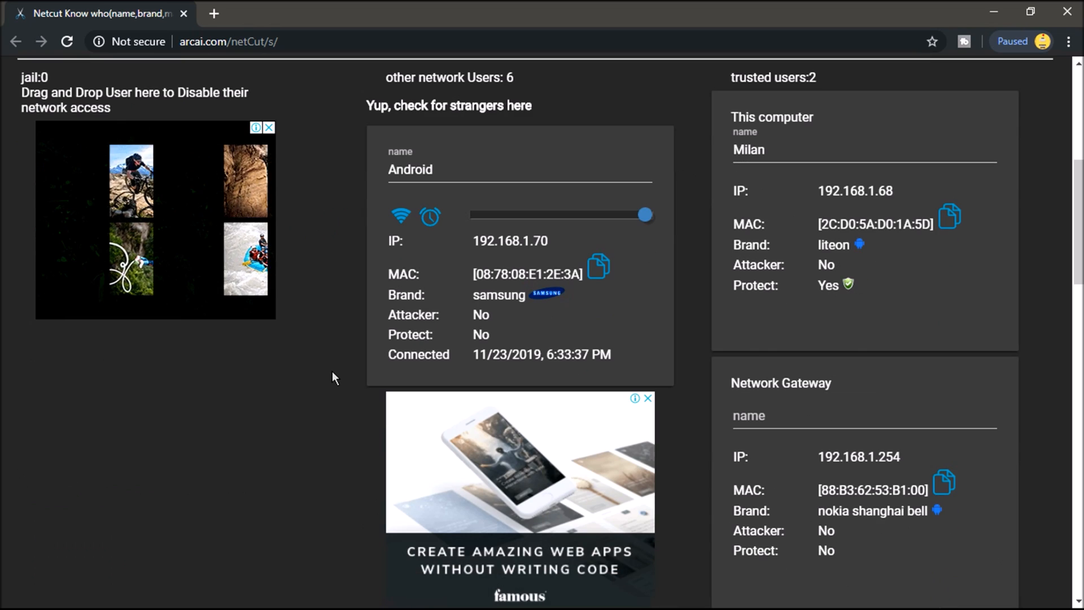
scroll("down", 3)
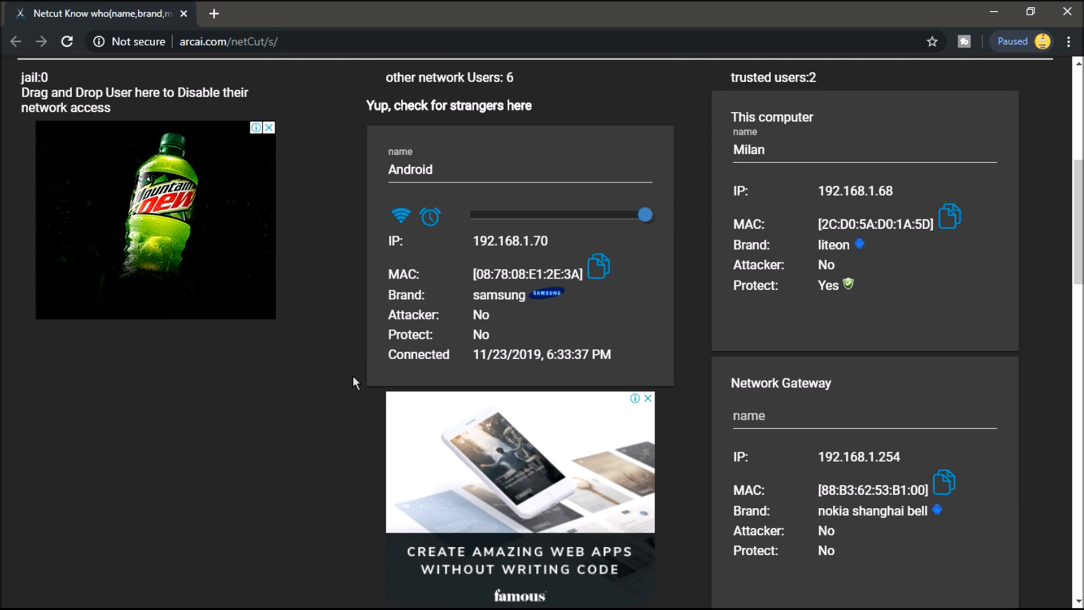
scroll("down", 3)
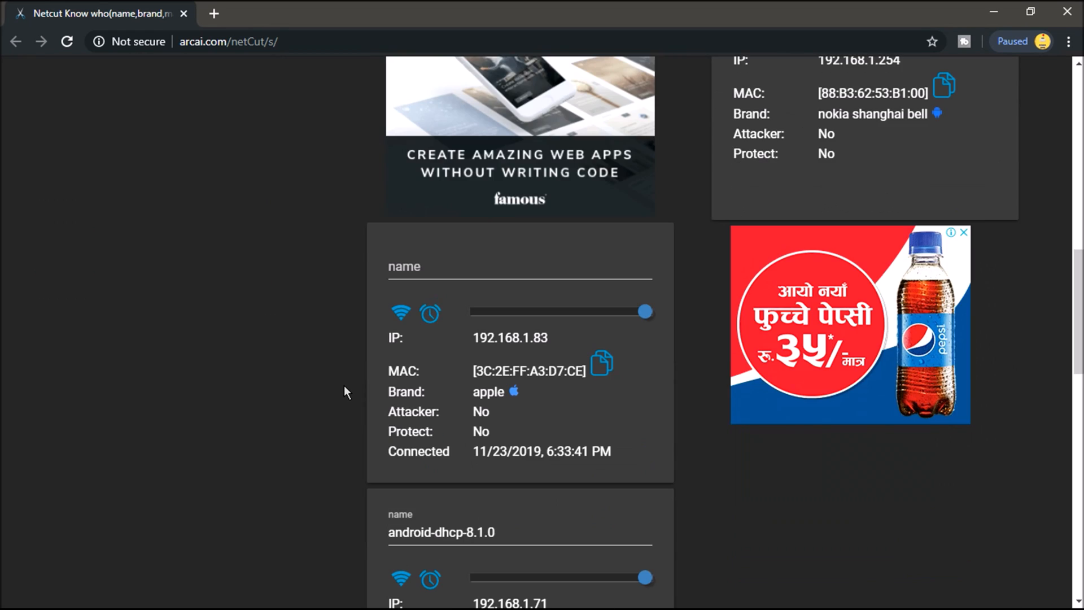
scroll("down", 3)
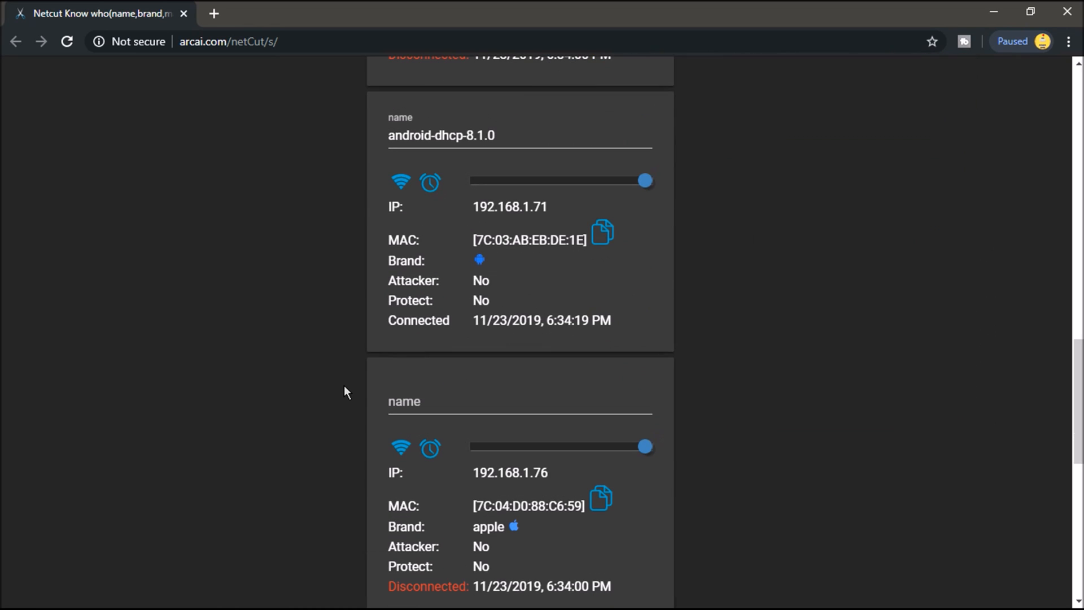
scroll("down", 3)
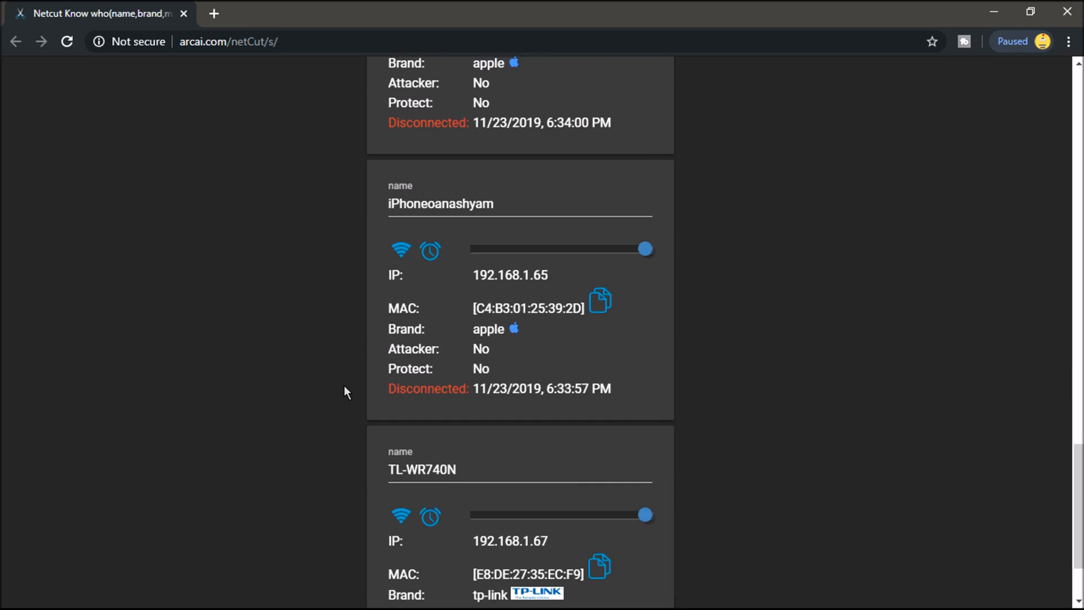
scroll("down", 3)
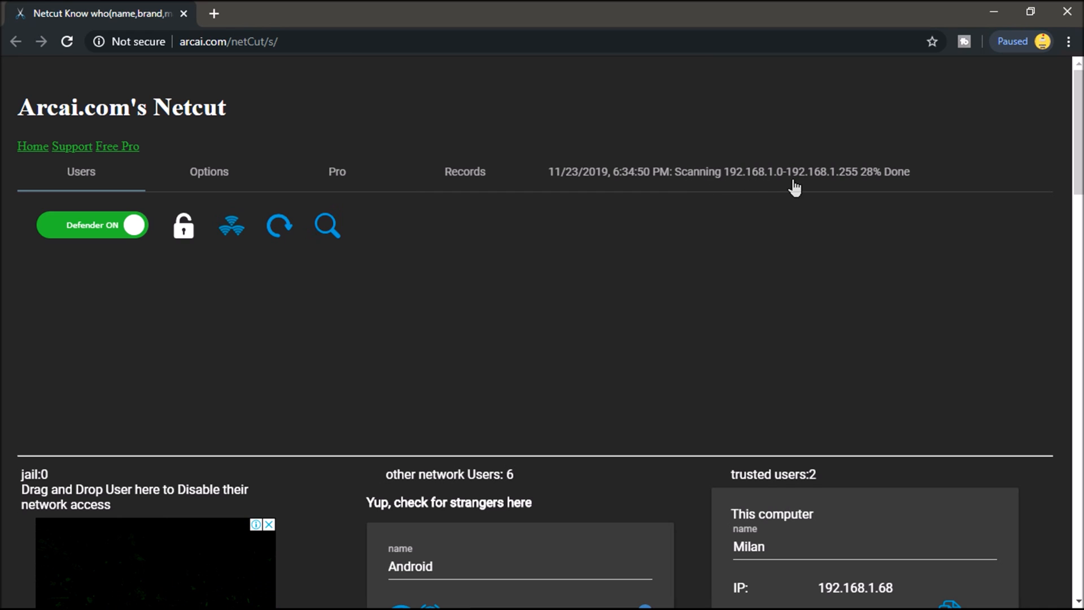
mouse_move(868, 188)
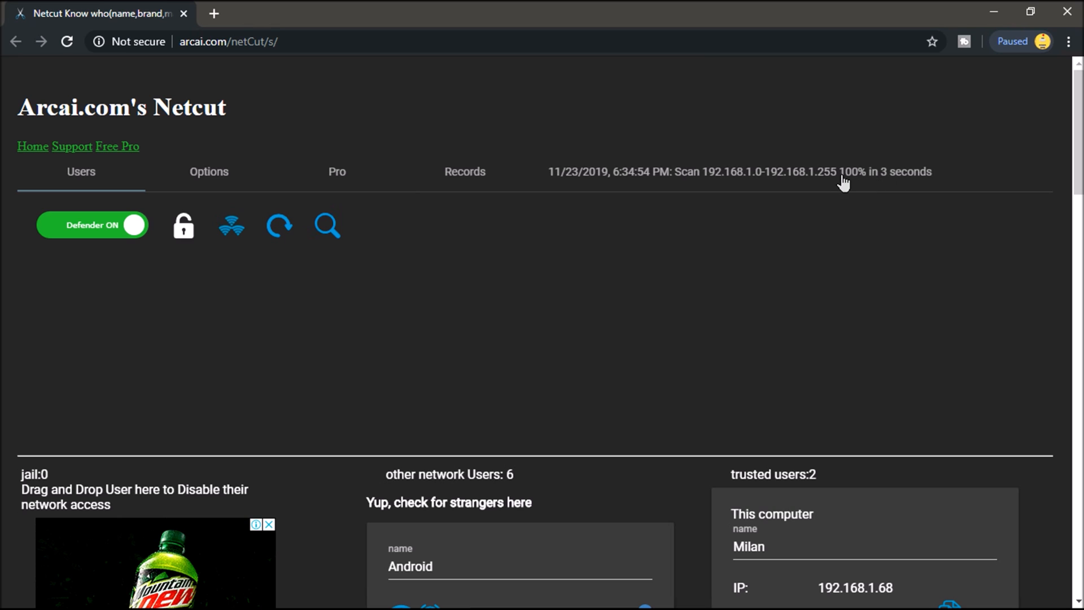
scroll("down", 3)
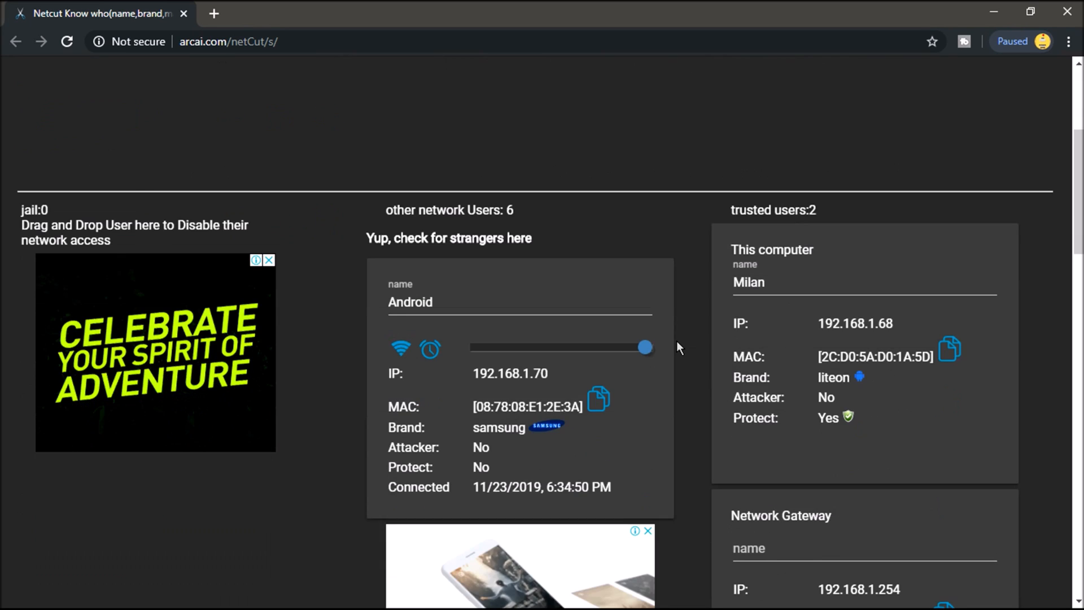
scroll("down", 3)
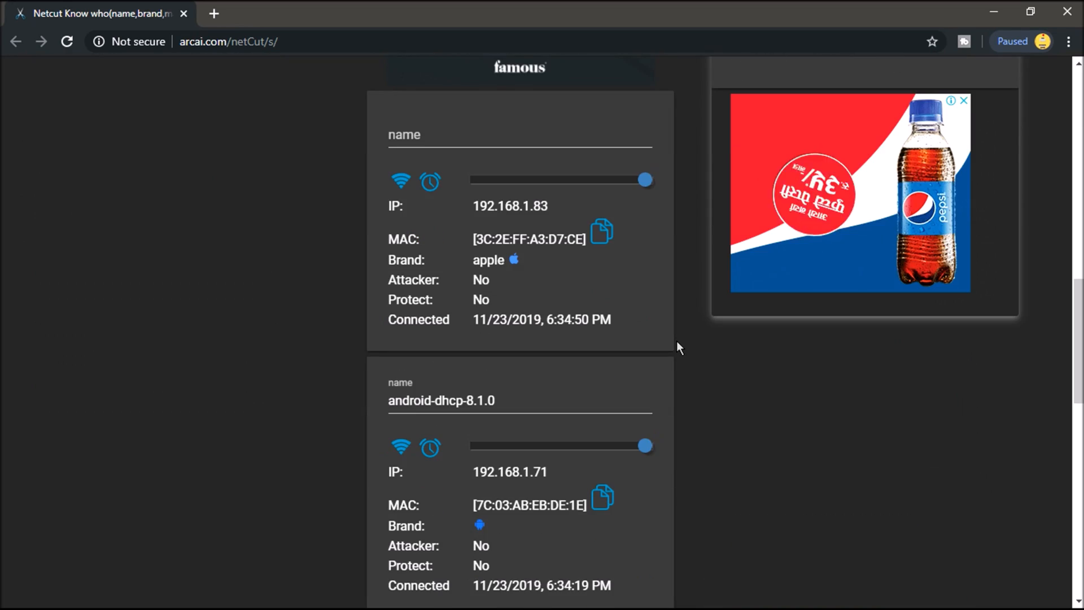
scroll("down", 3)
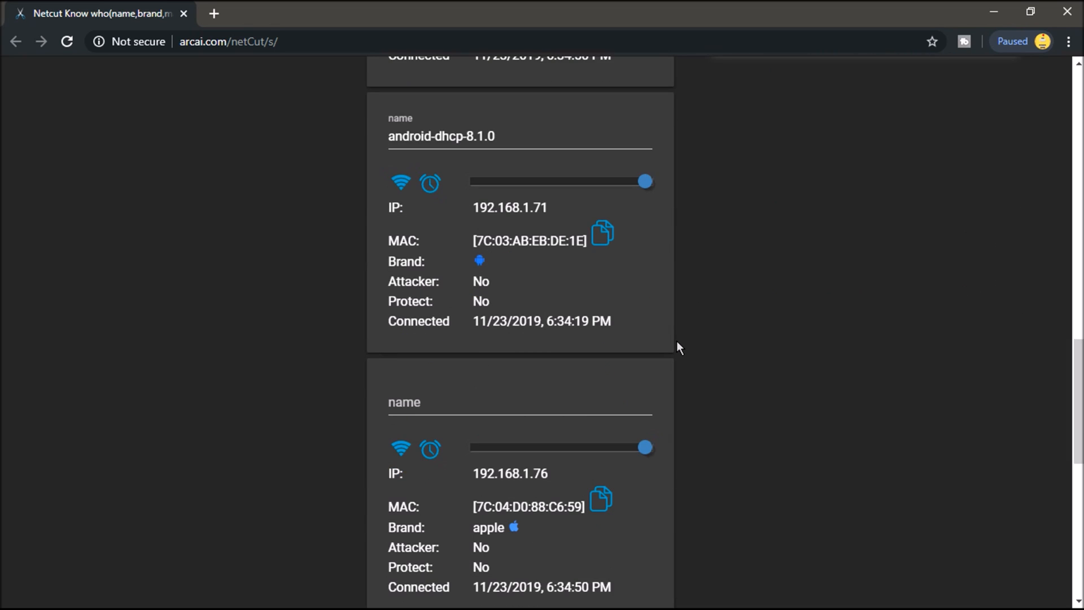
scroll("down", 3)
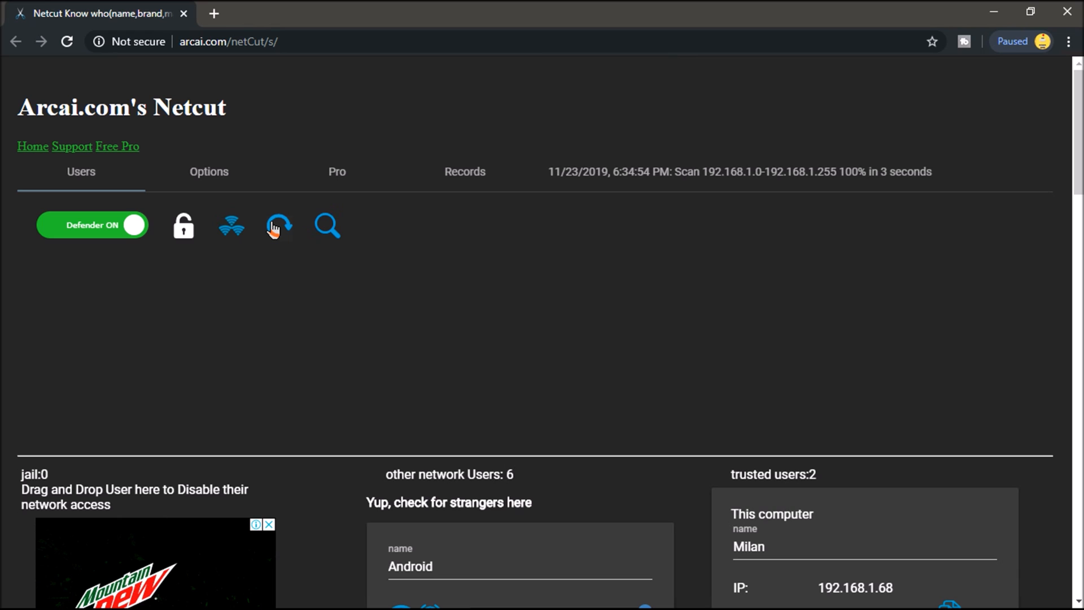
Rescan the network so the new device at 192.168.1.75 appears among 7 users
left_click(278, 225)
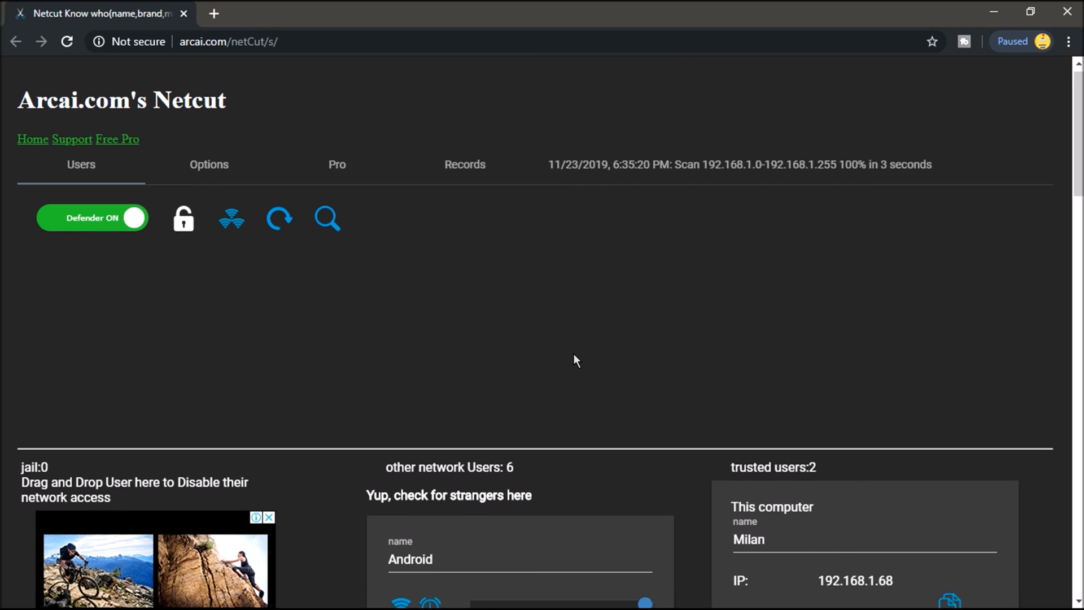
scroll("down", 3)
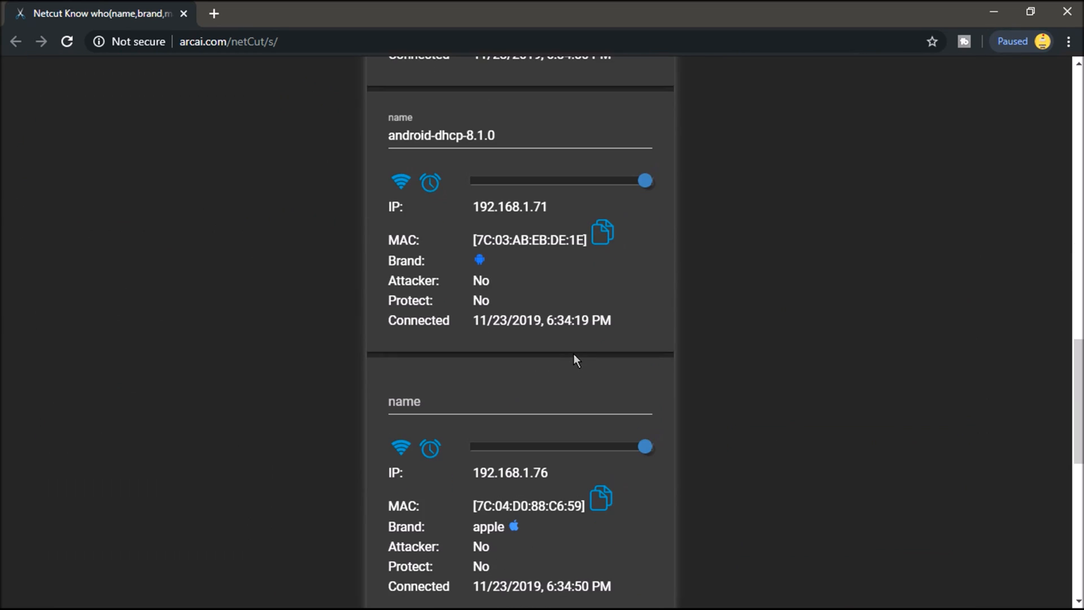
scroll("down", 3)
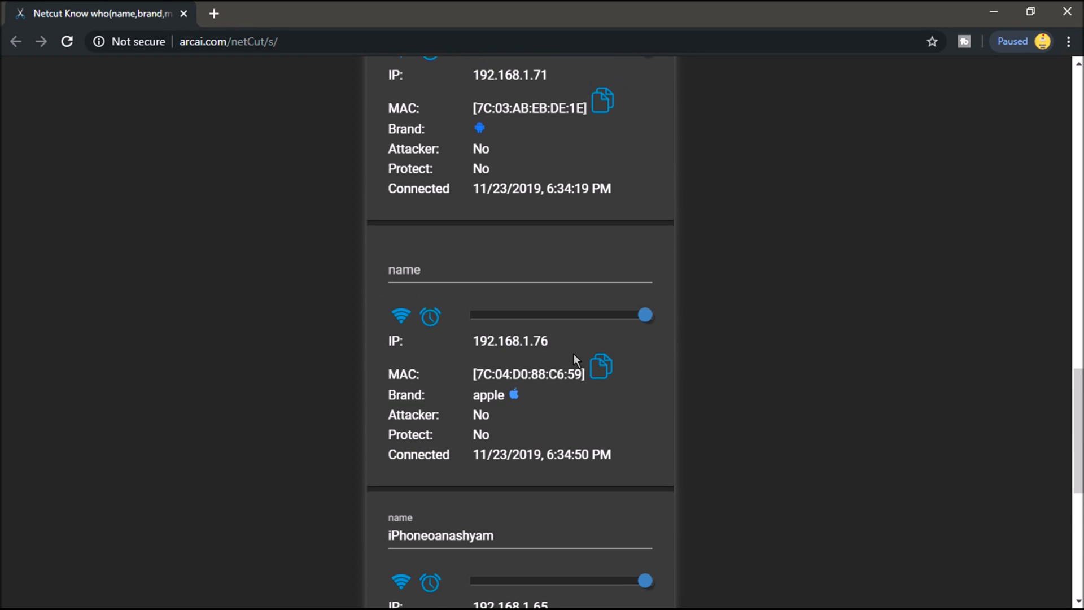
scroll("down", 3)
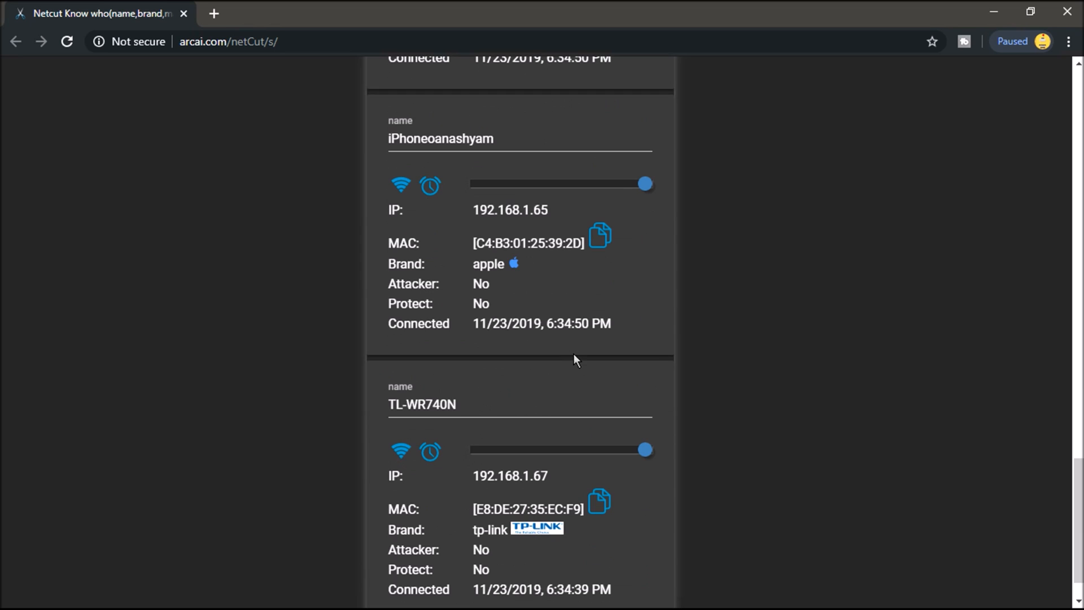
scroll("down", 3)
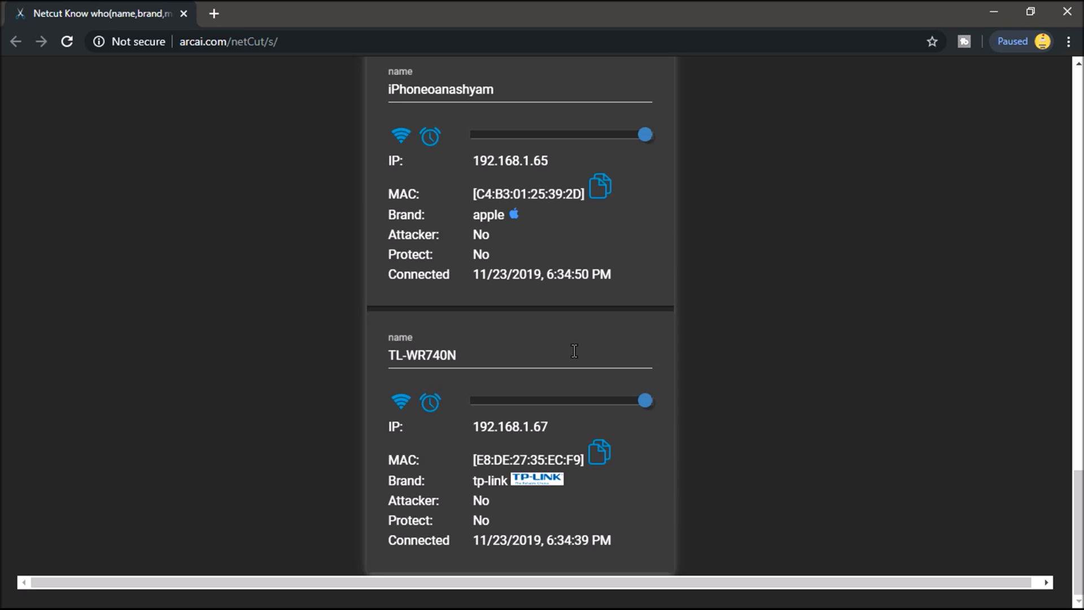
mouse_move(570, 354)
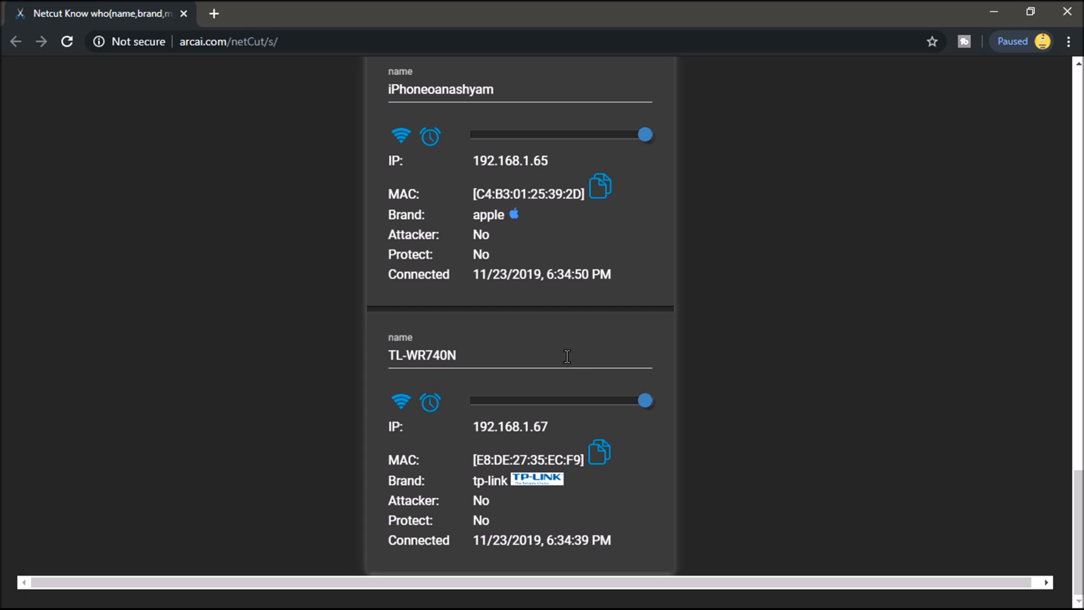
scroll("down", 3)
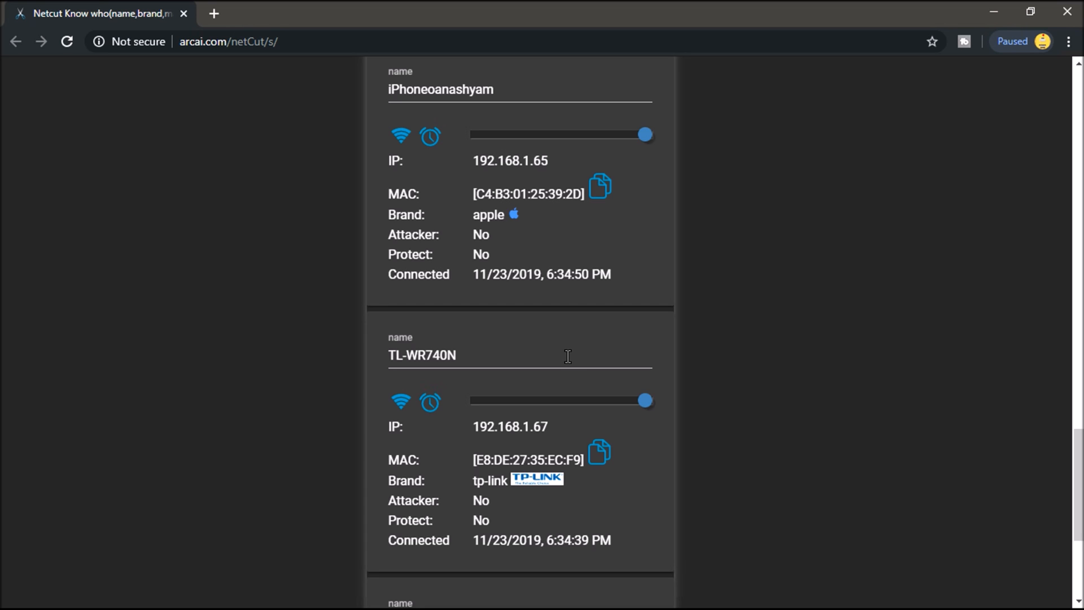
mouse_move(694, 349)
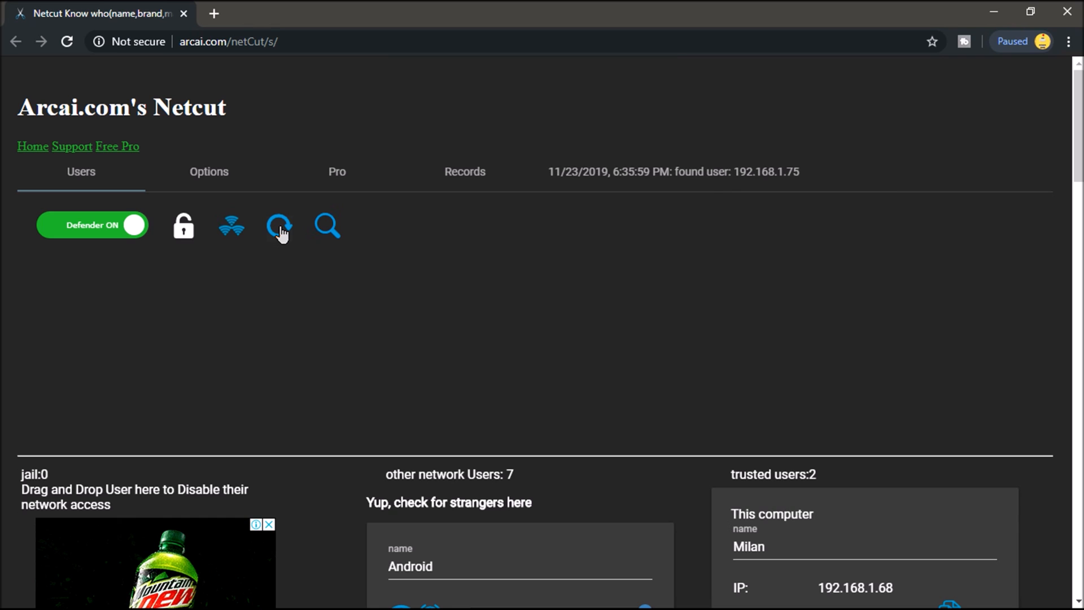
Rescan again and scroll to the Motorola android-4b6a55cfa6efd03f card at 192.168.1.75
left_click(278, 224)
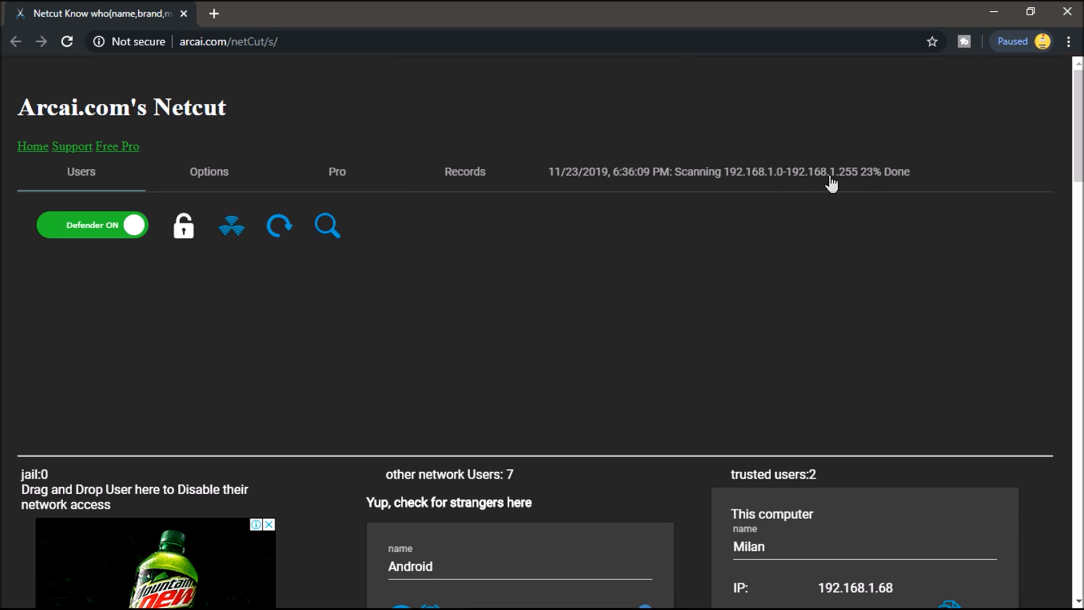
mouse_move(873, 185)
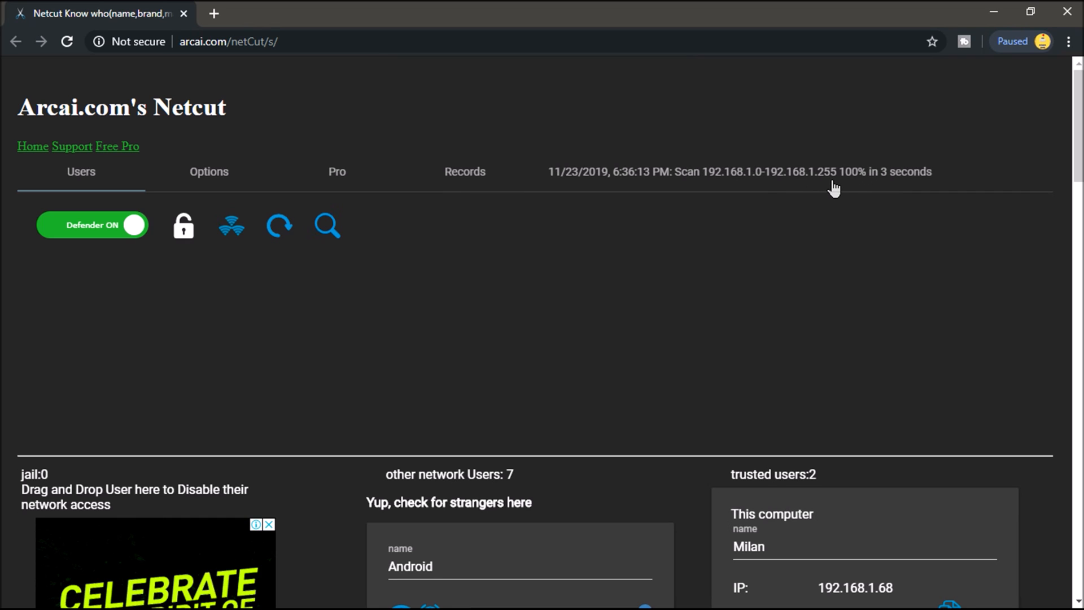
mouse_move(646, 415)
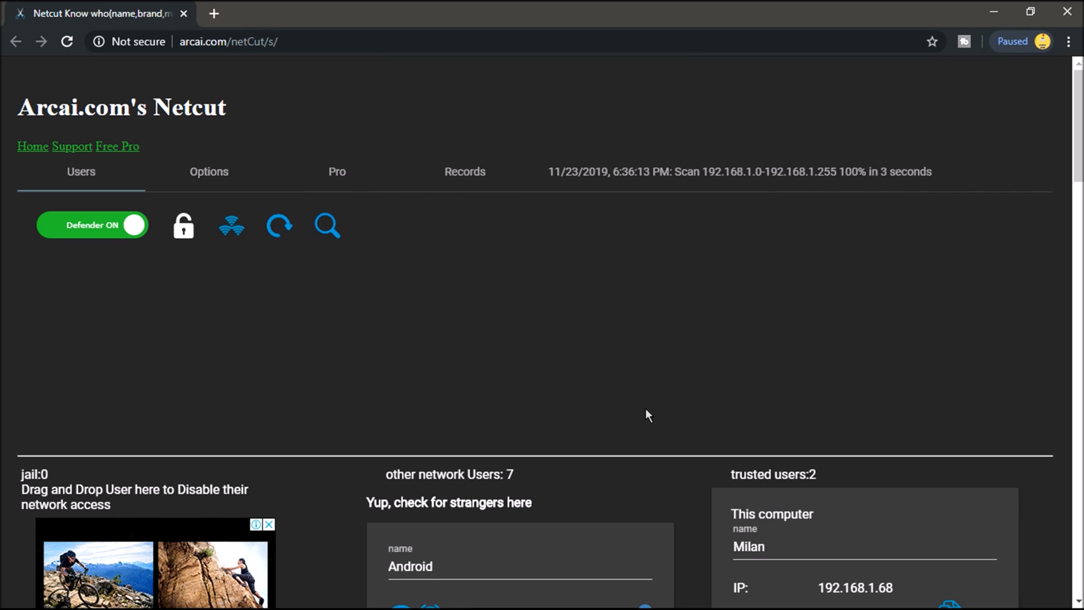
scroll("down", 3)
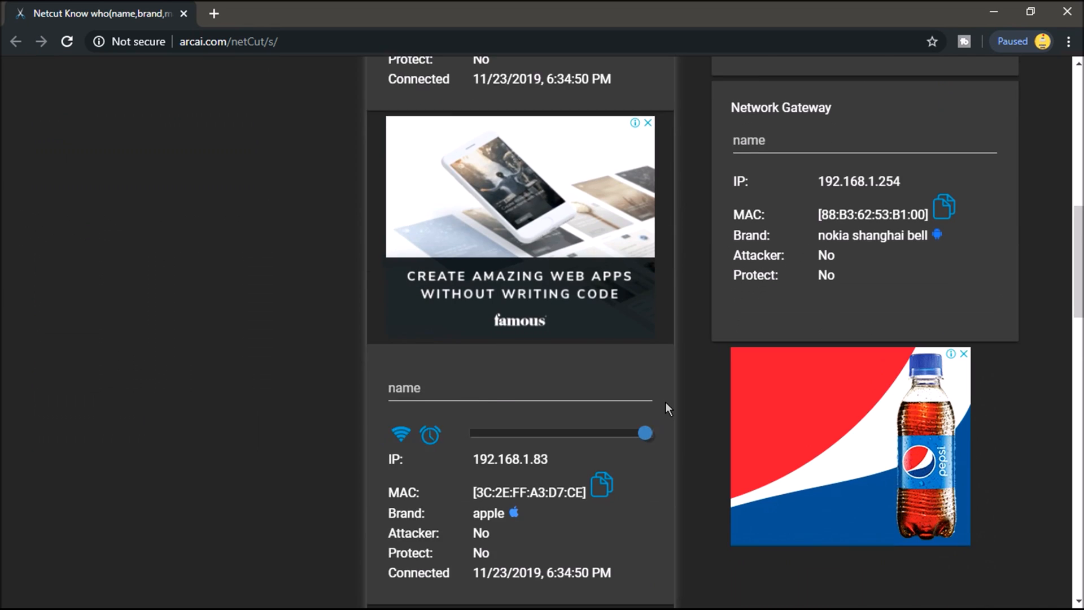
scroll("down", 3)
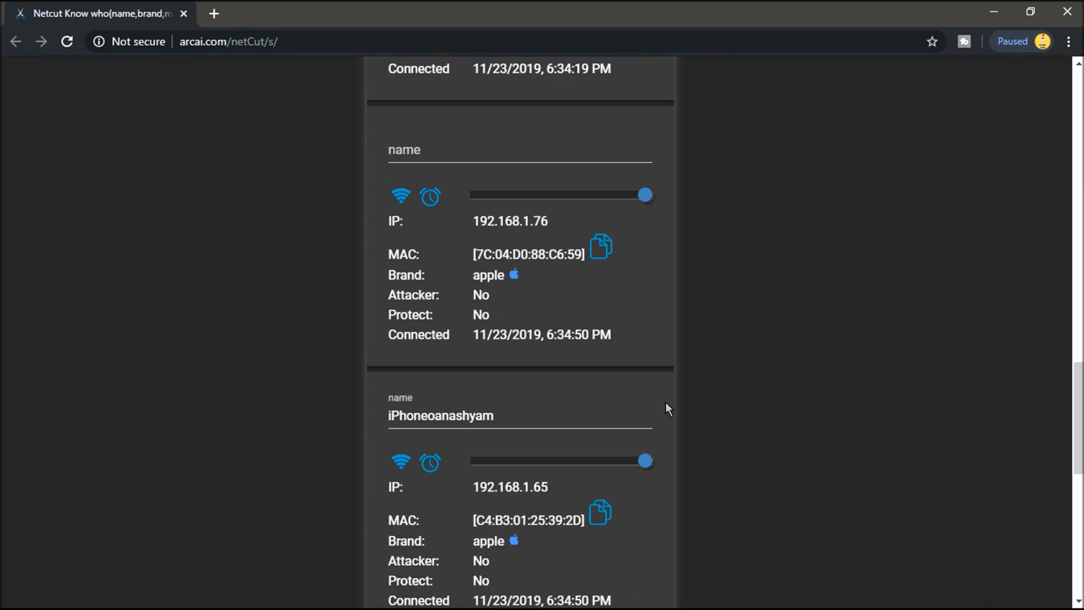
scroll("down", 3)
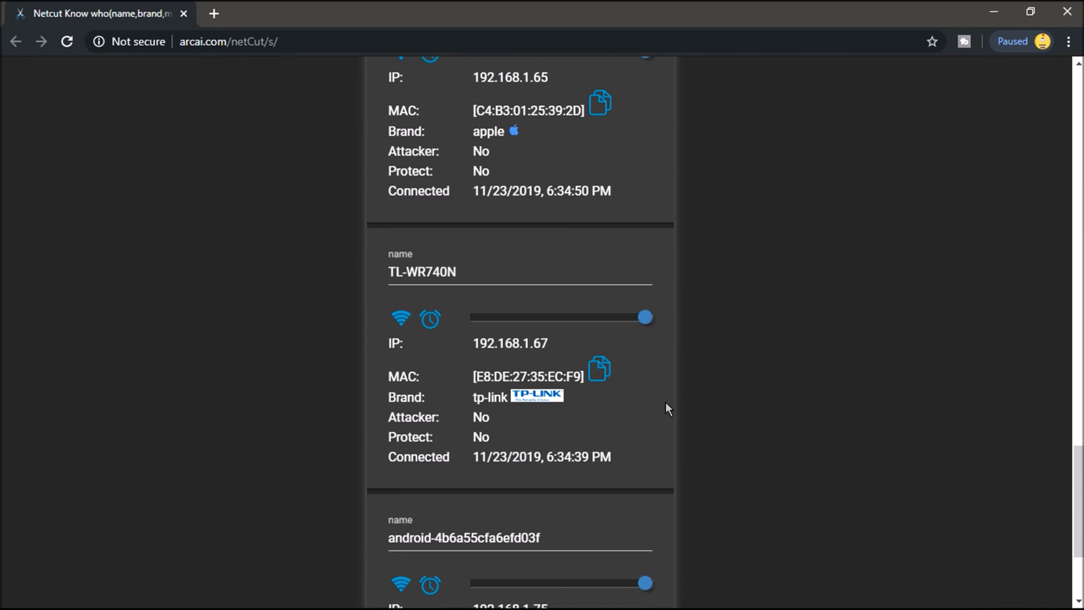
scroll("down", 3)
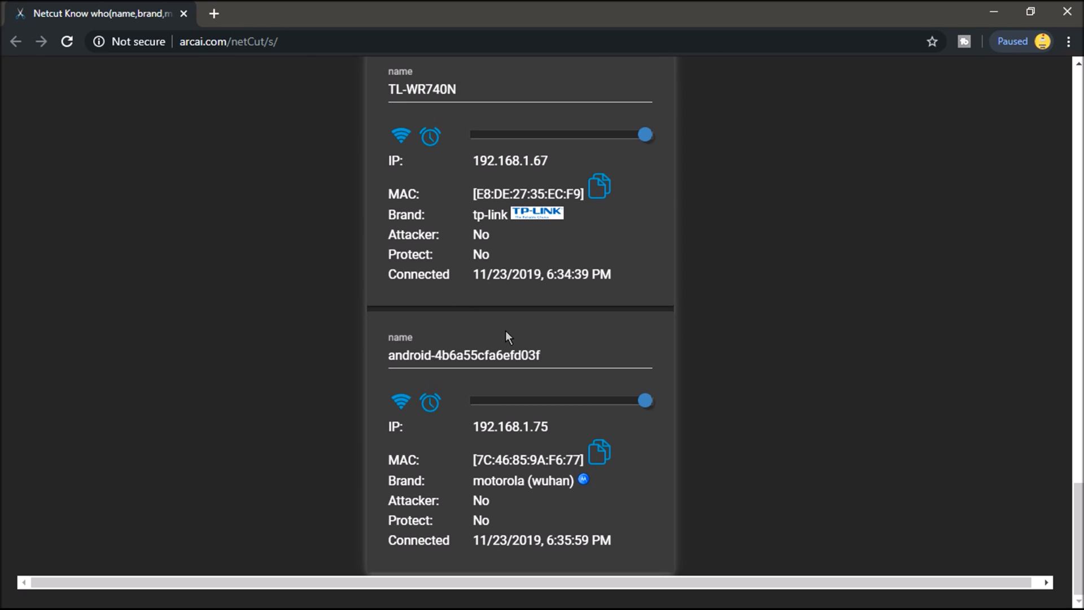
mouse_move(522, 337)
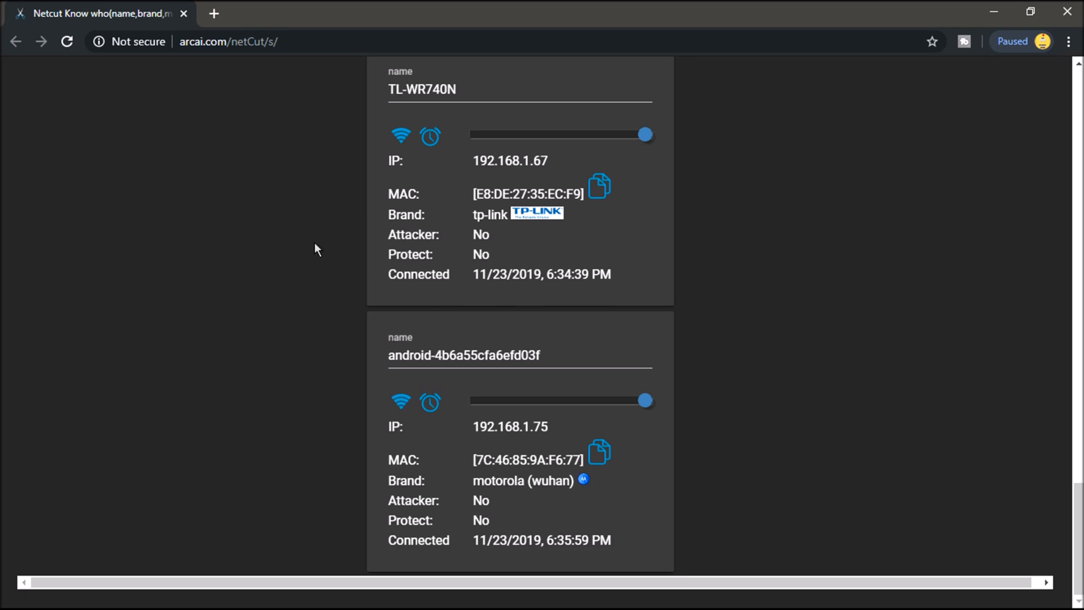
mouse_move(140, 201)
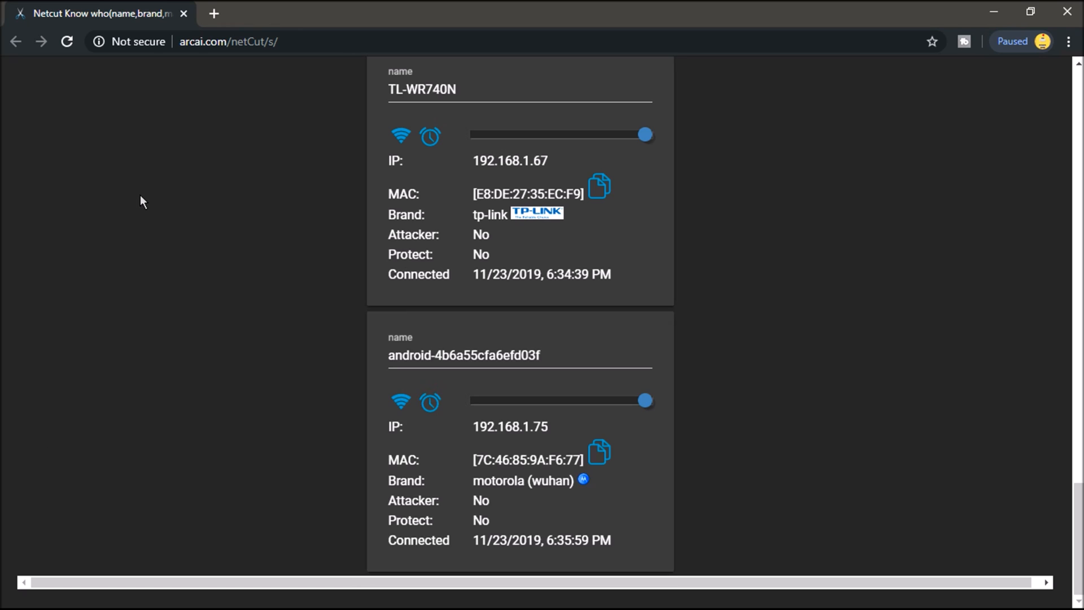
mouse_move(411, 382)
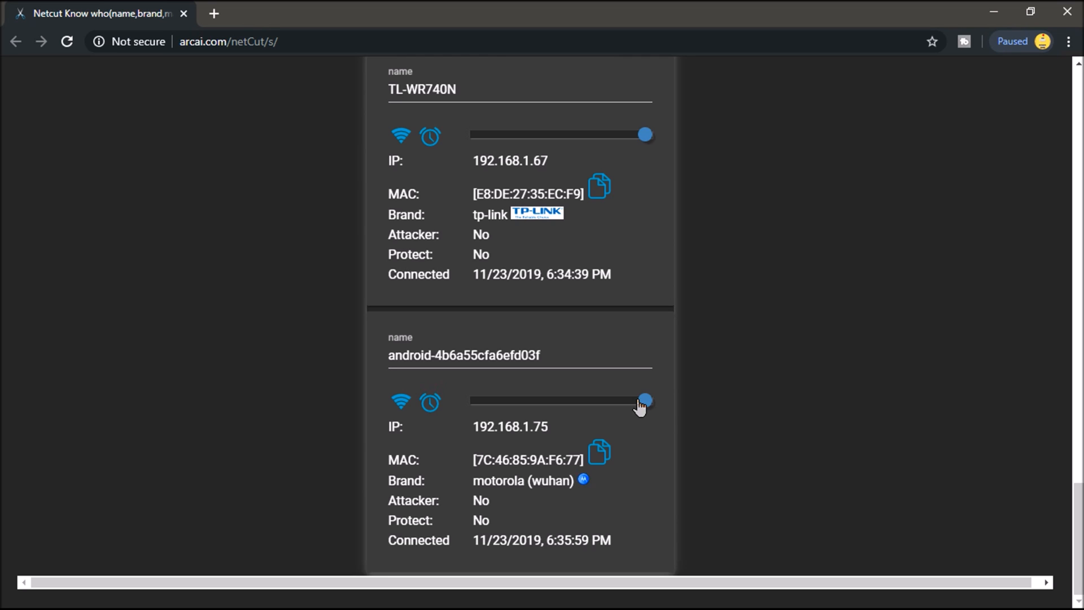
Drag the Motorola android-4b6a55cfa6efd03f card at 192.168.1.75 into jail, cutting its Wi-Fi
left_click_drag(645, 399, 560, 400)
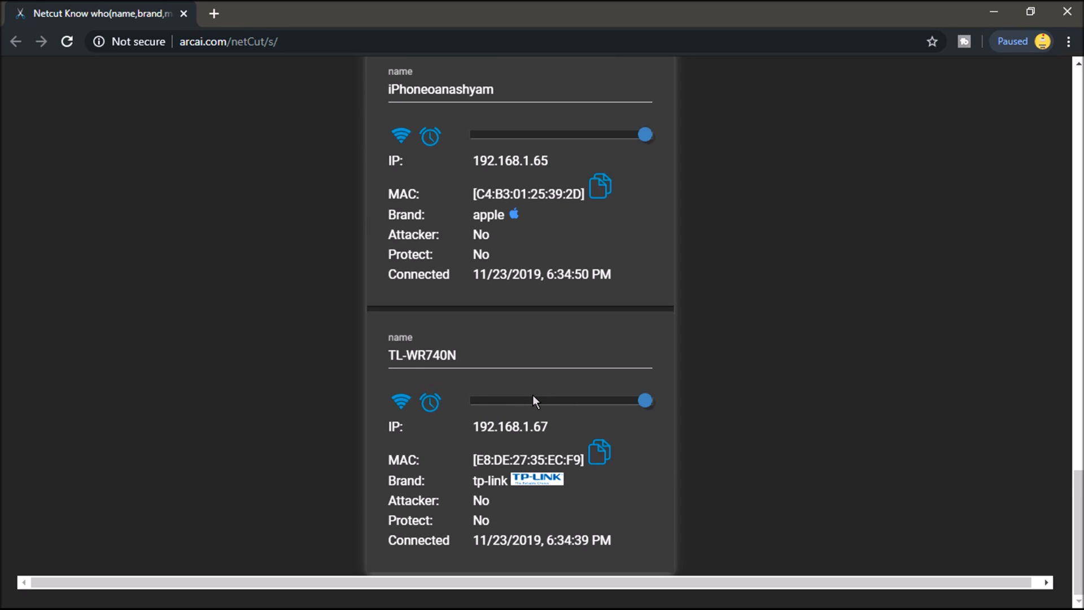
scroll("down", 3)
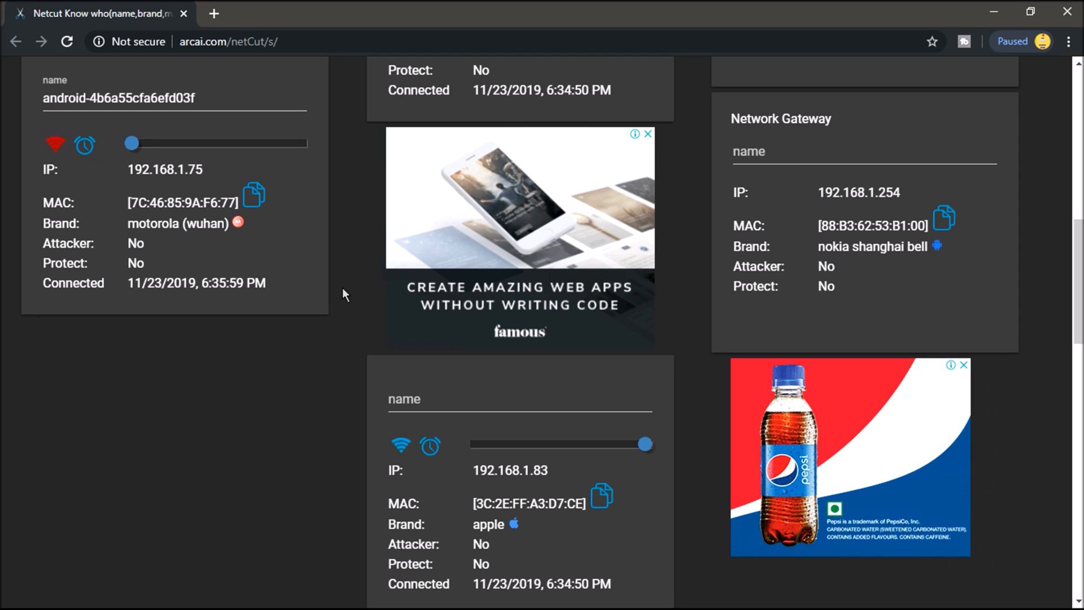
scroll("up", 3)
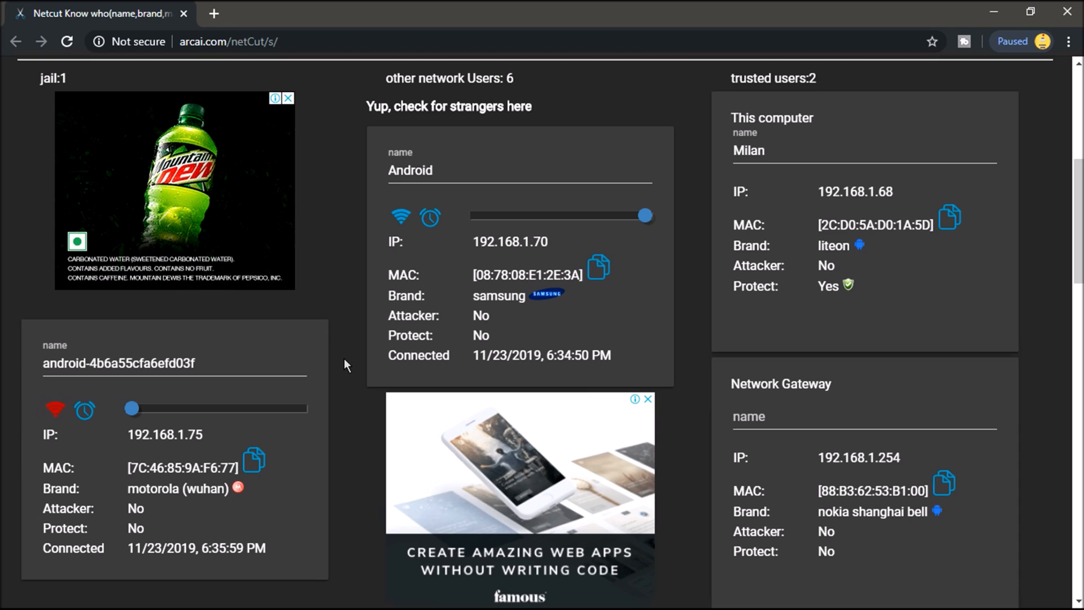
mouse_move(351, 362)
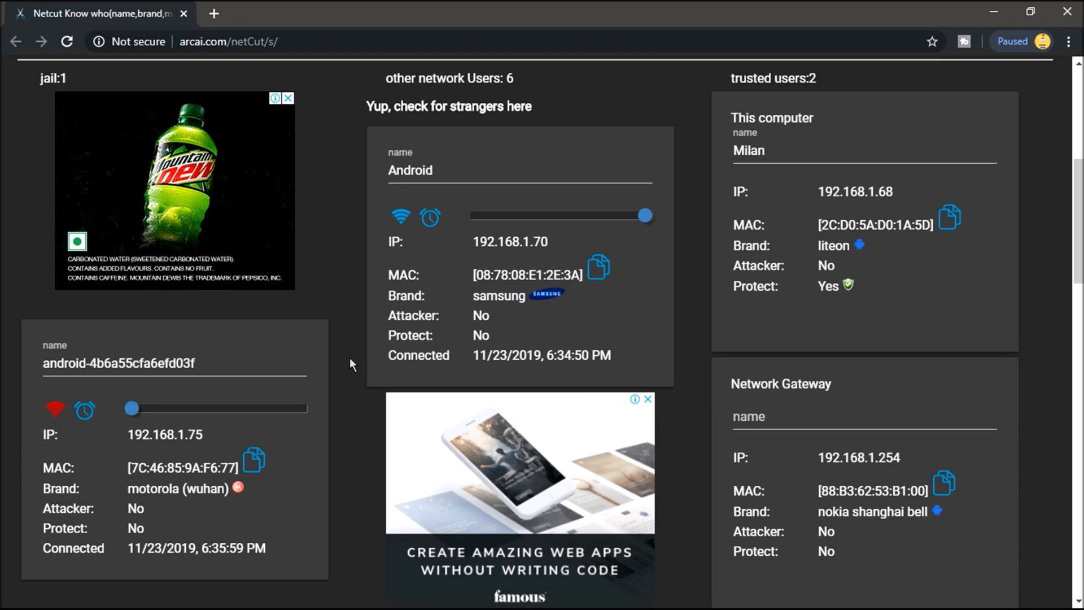